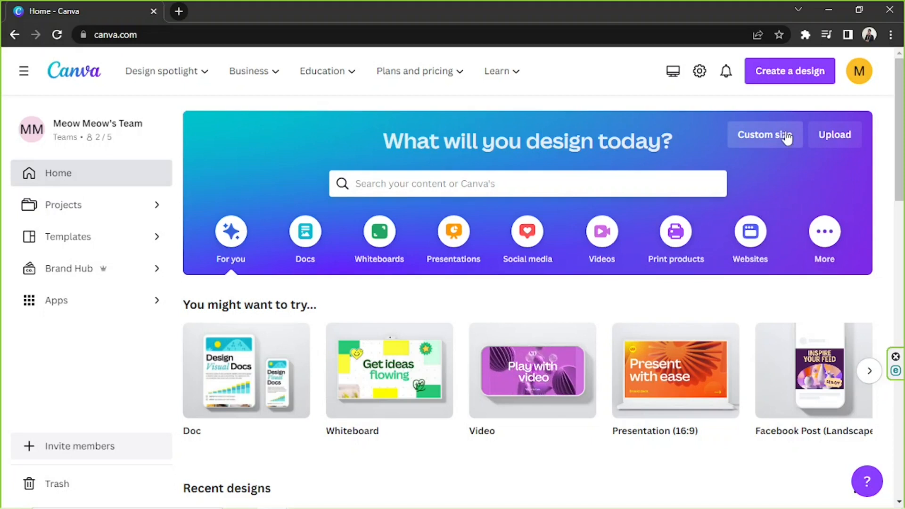
Create a blank 1920×1080 video design and switch to its Untitled design tab
click(764, 134)
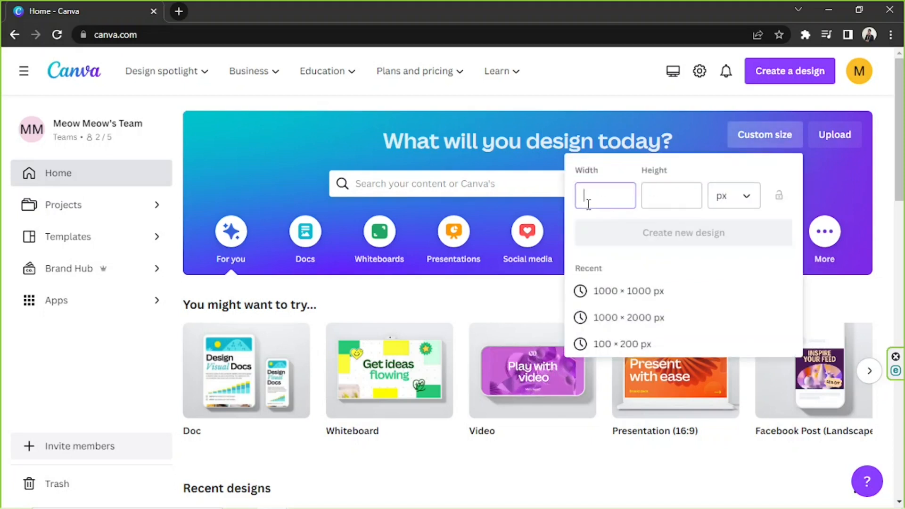
text(182)
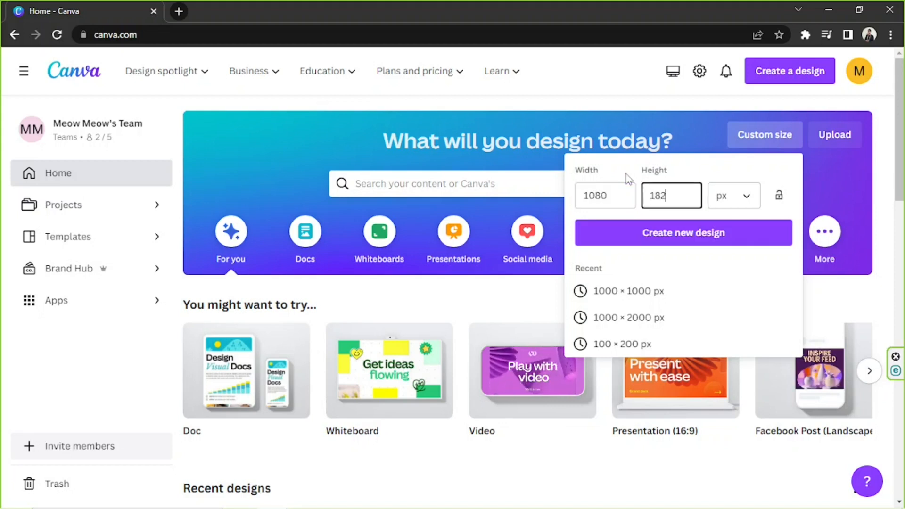
text(0)
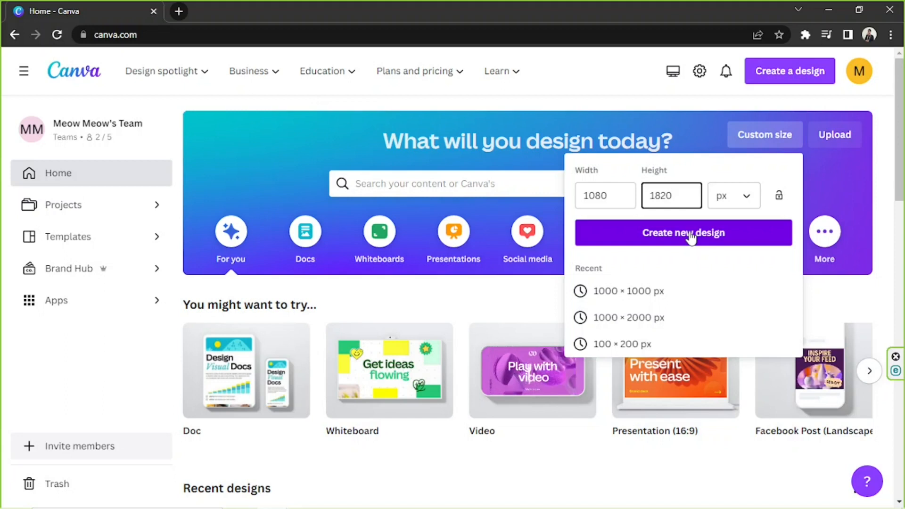
mouse_move(695, 133)
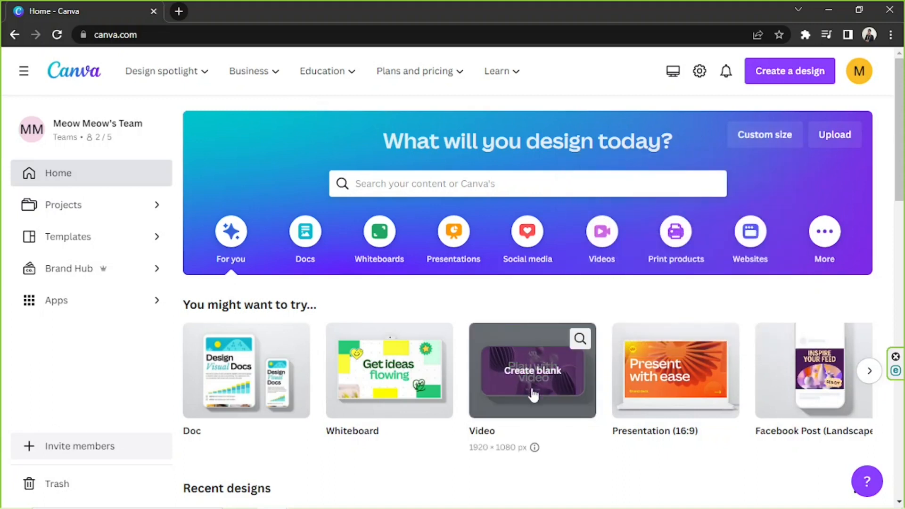
mouse_move(532, 380)
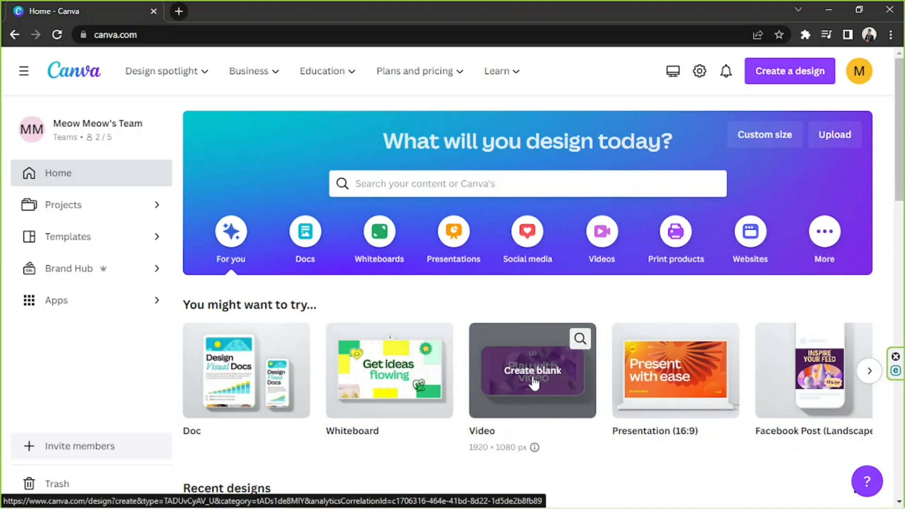
click(532, 370)
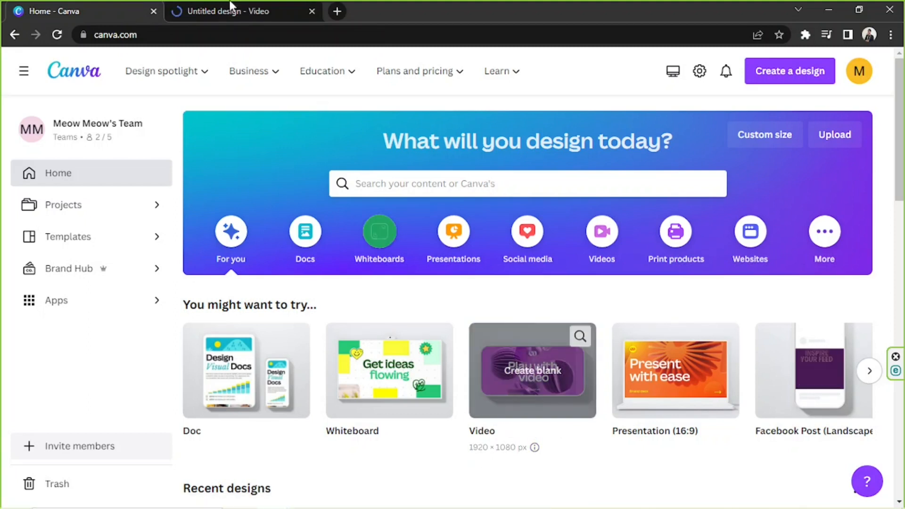
click(236, 11)
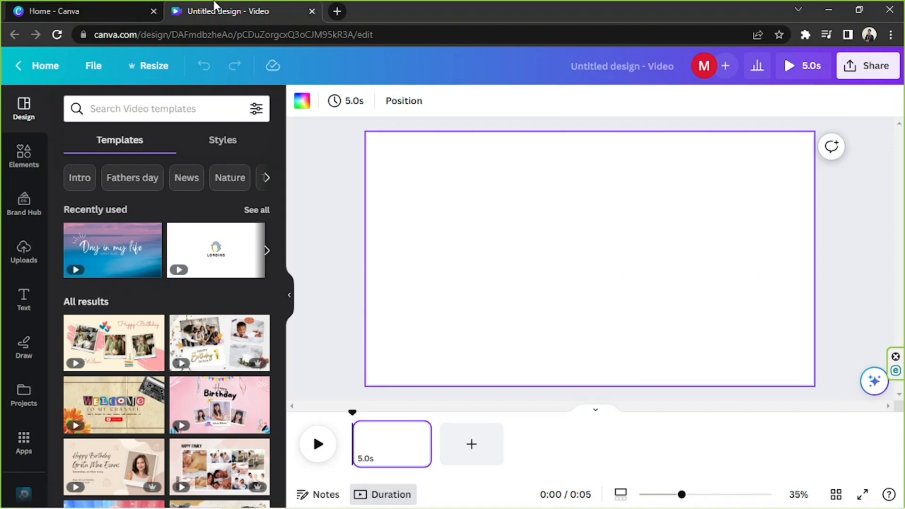
mouse_move(260, 20)
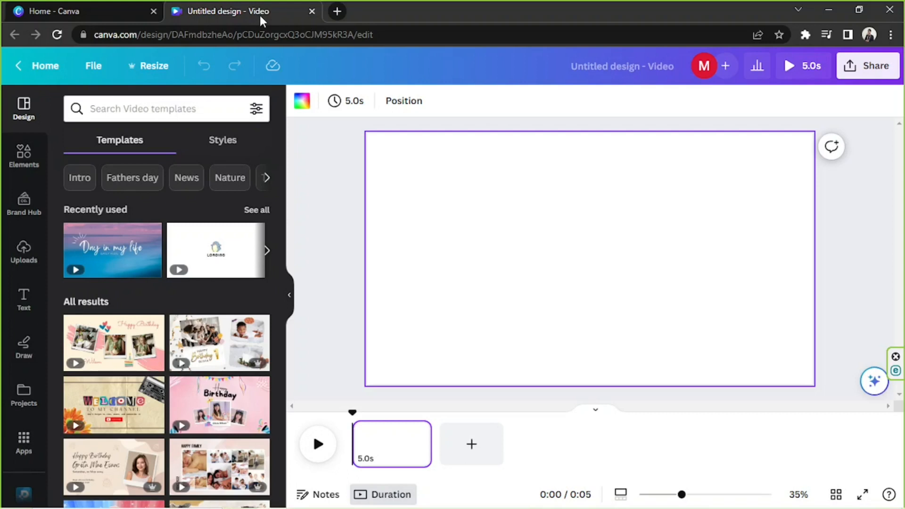
mouse_move(247, 137)
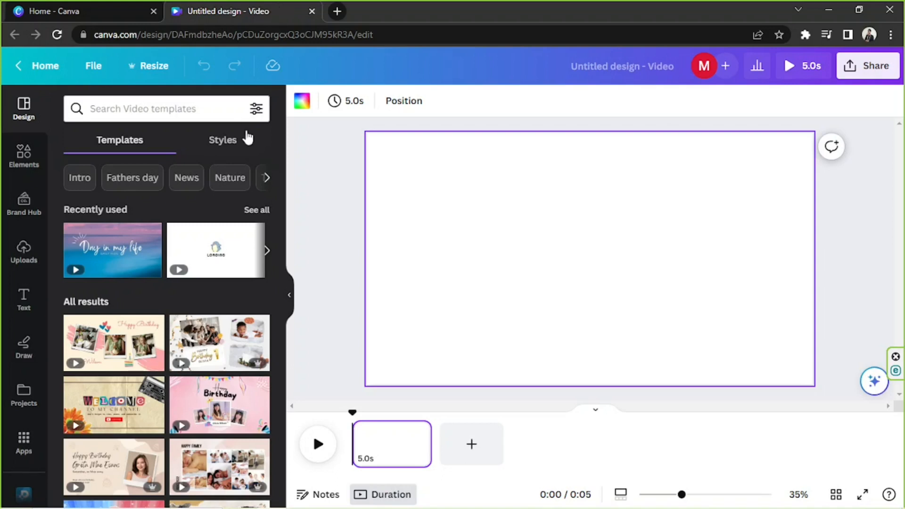
mouse_move(251, 124)
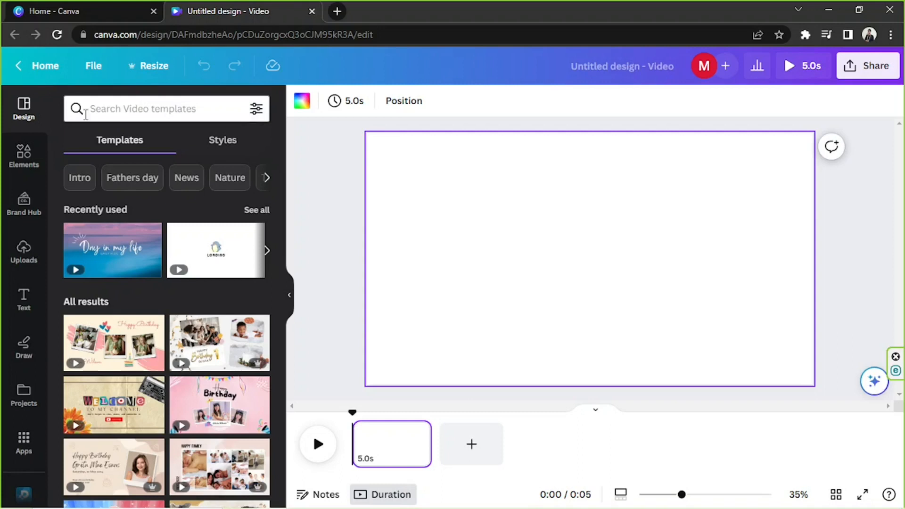
mouse_move(24, 254)
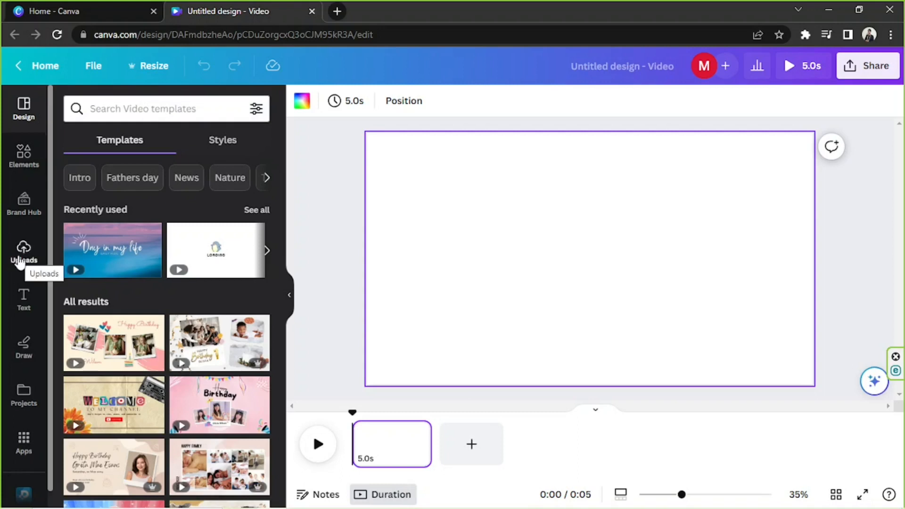
In the Canva Samples upload picker, select only the carrot-chopping MP4, dropping the photos
click(23, 254)
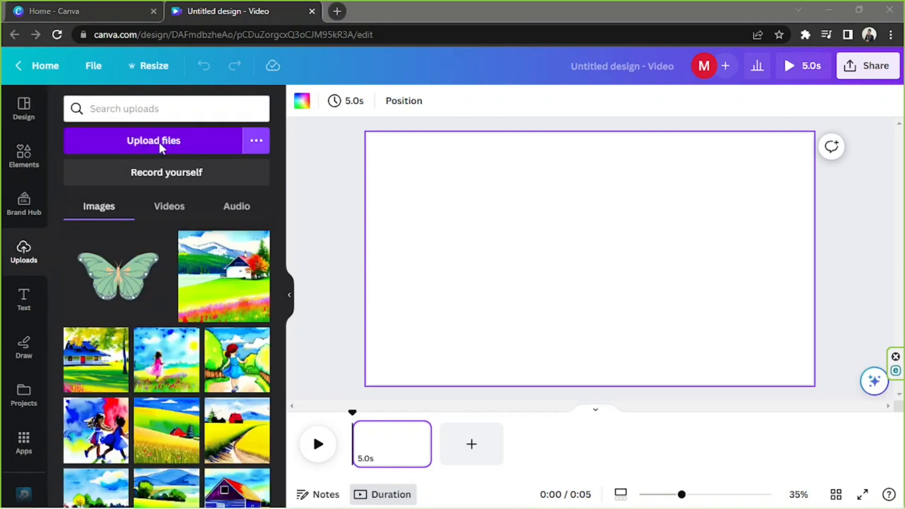
click(154, 141)
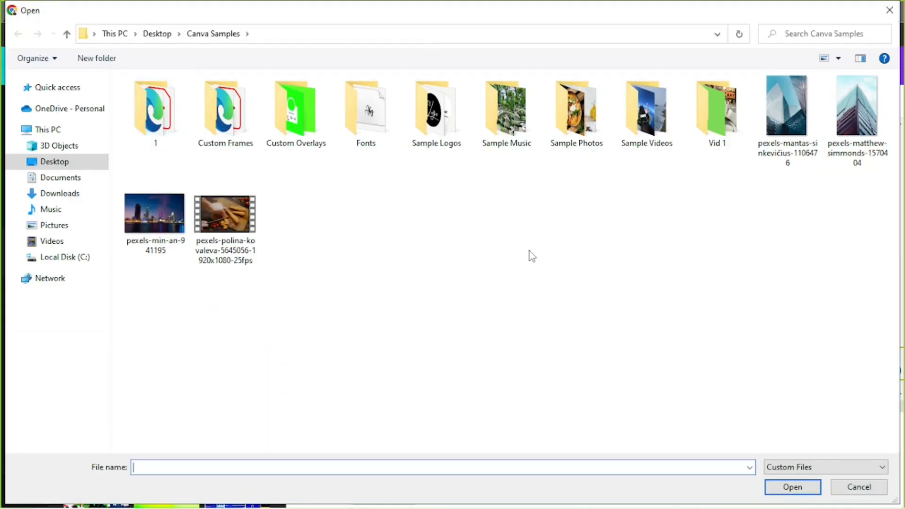
click(225, 213)
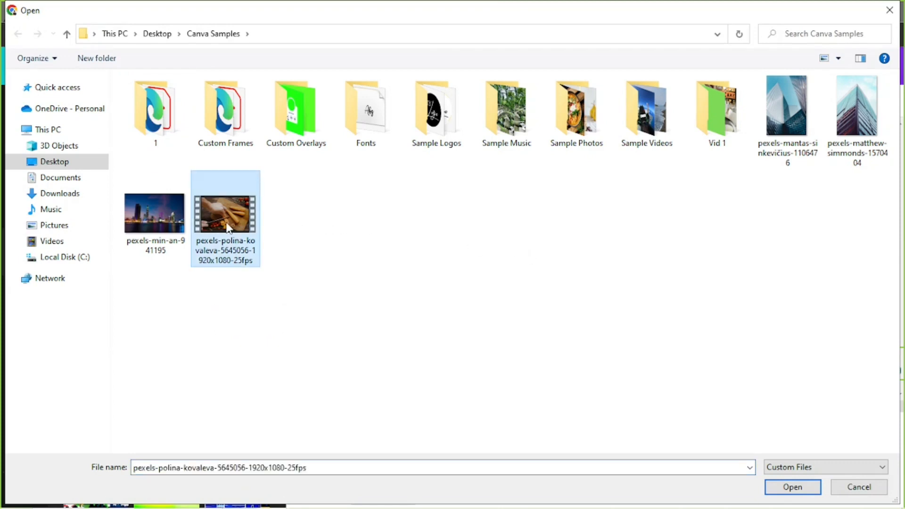
mouse_move(234, 234)
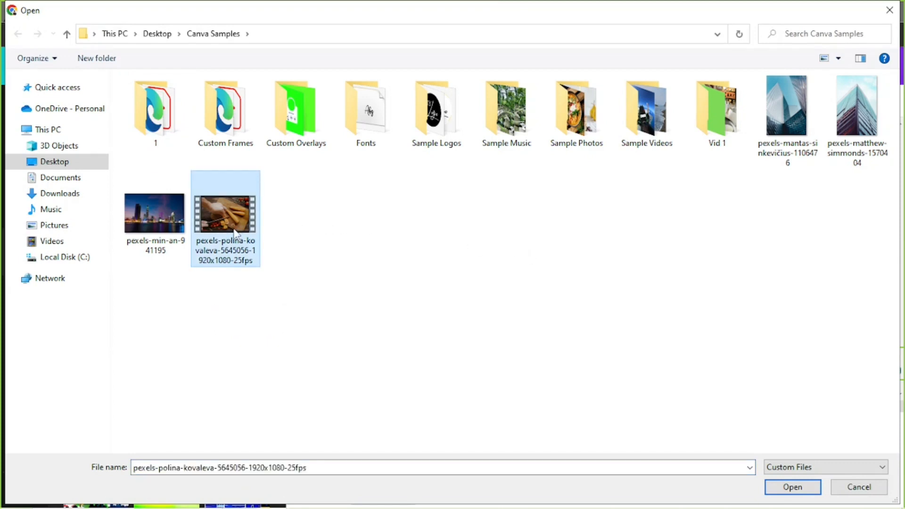
mouse_move(231, 216)
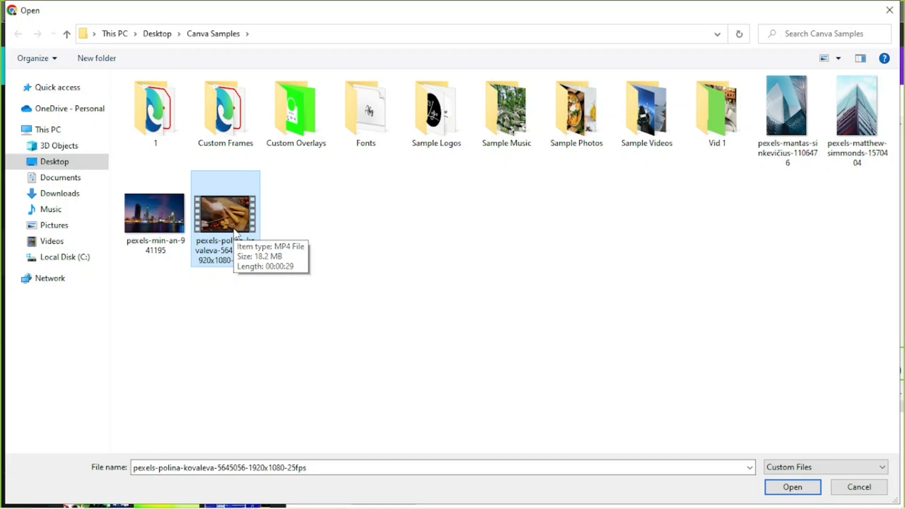
click(857, 107)
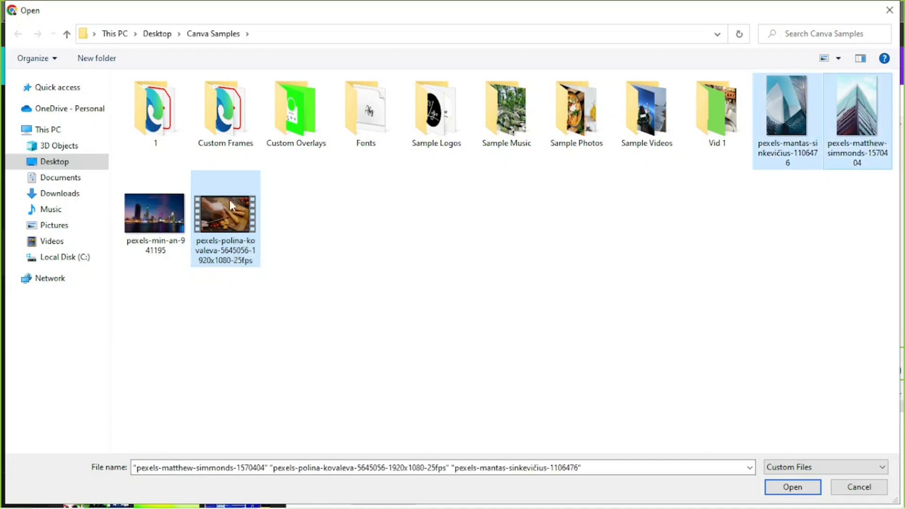
click(154, 212)
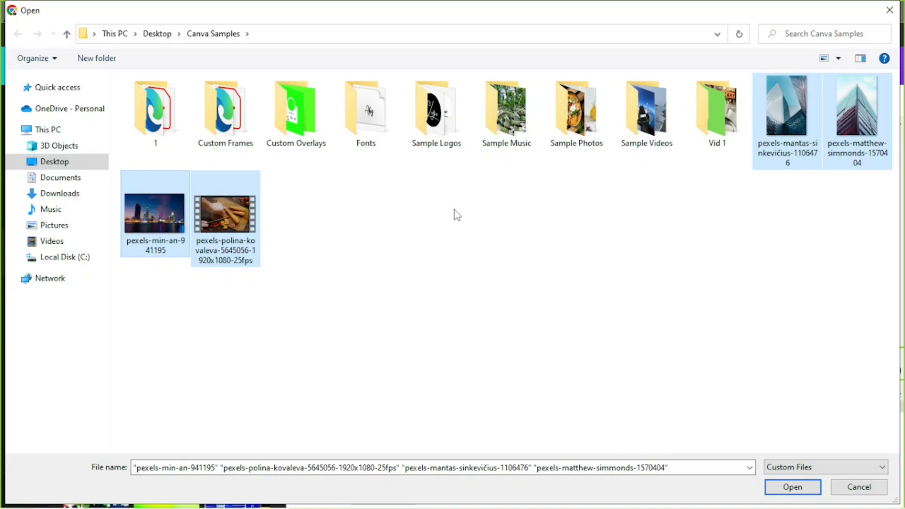
mouse_move(858, 486)
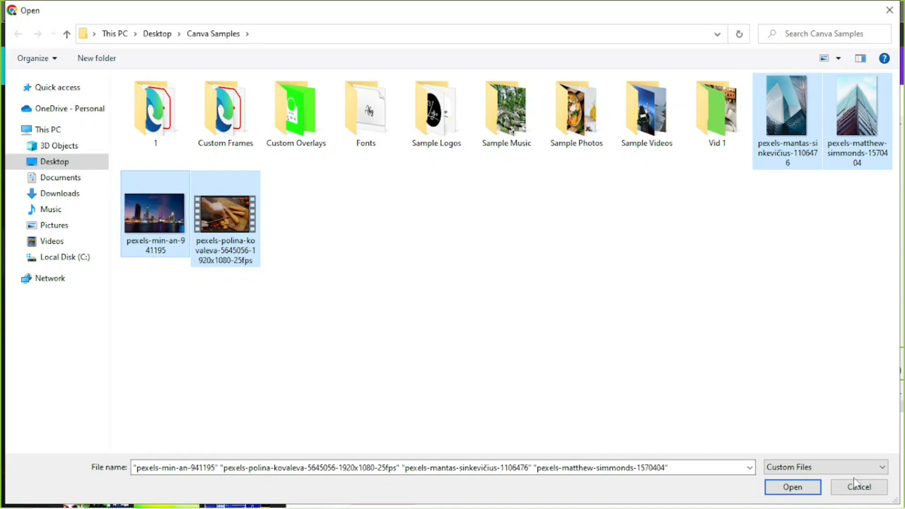
mouse_move(242, 225)
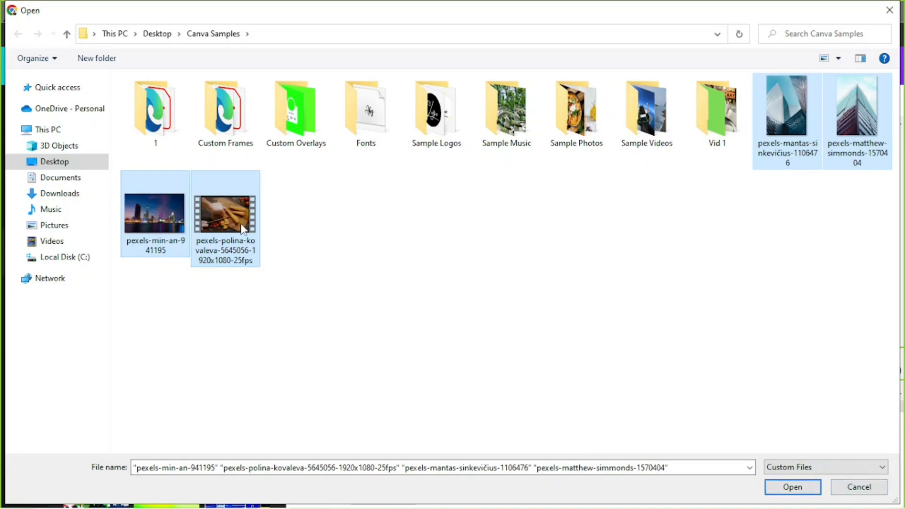
click(226, 213)
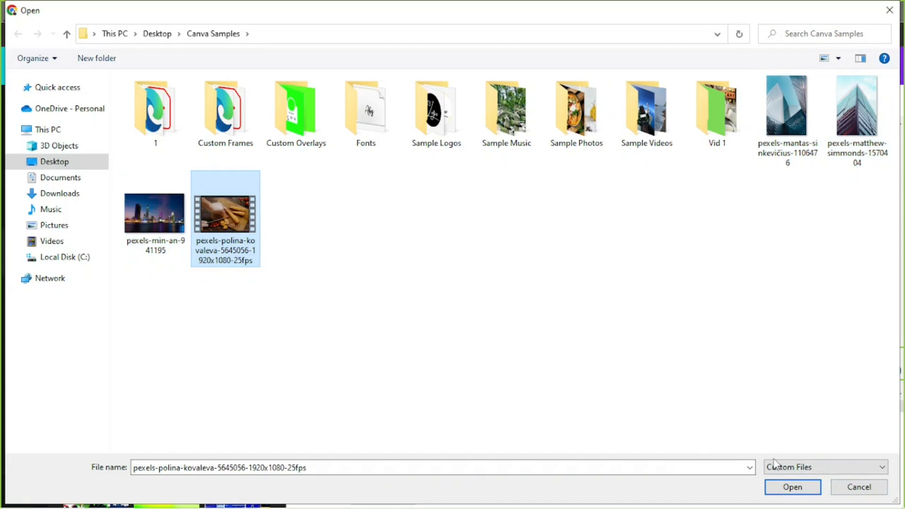
mouse_move(668, 446)
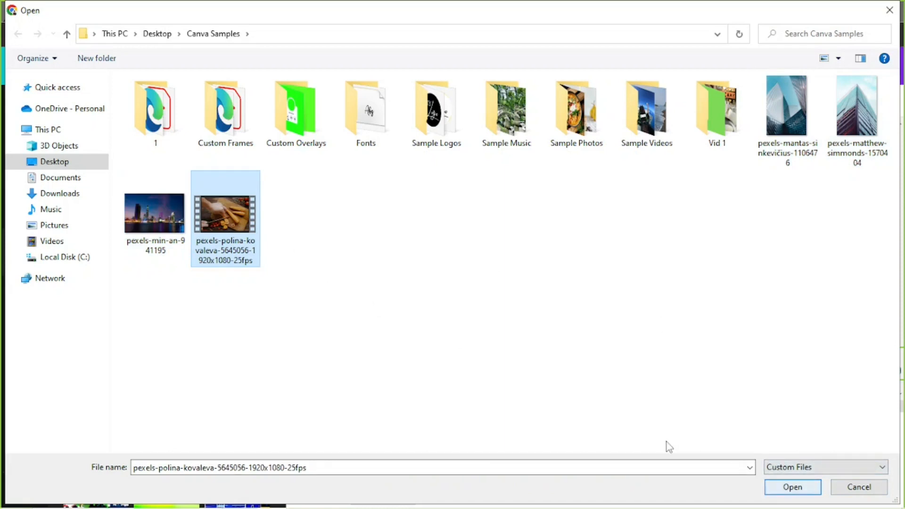
mouse_move(224, 216)
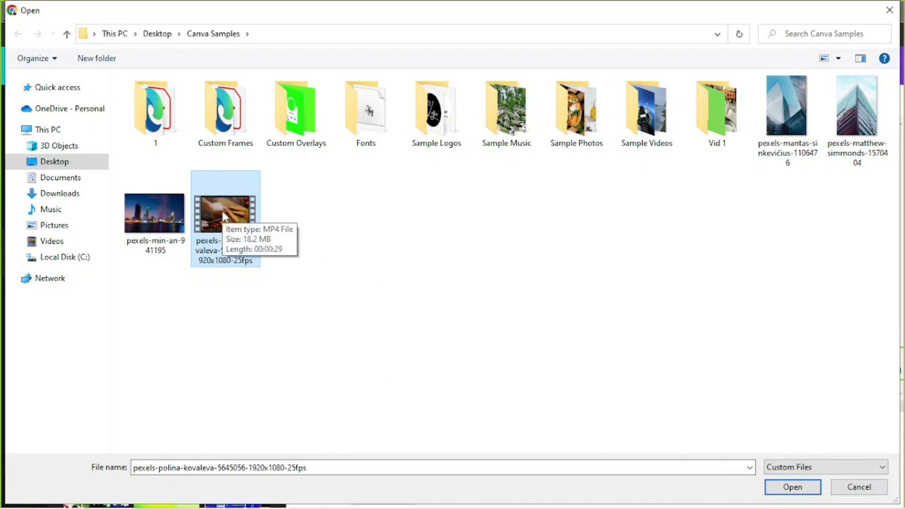
Upload the clip and add the 29.1 s cooking video from Uploads' Videos to the page
click(791, 487)
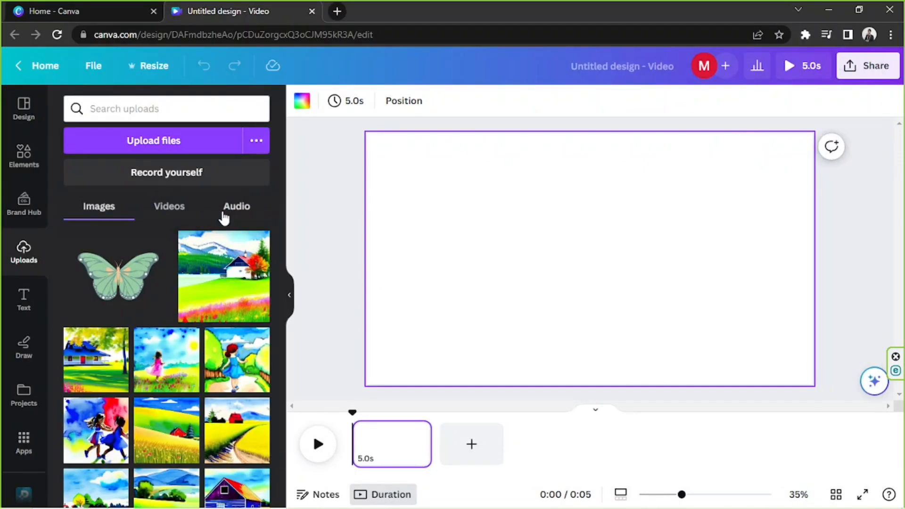
click(169, 206)
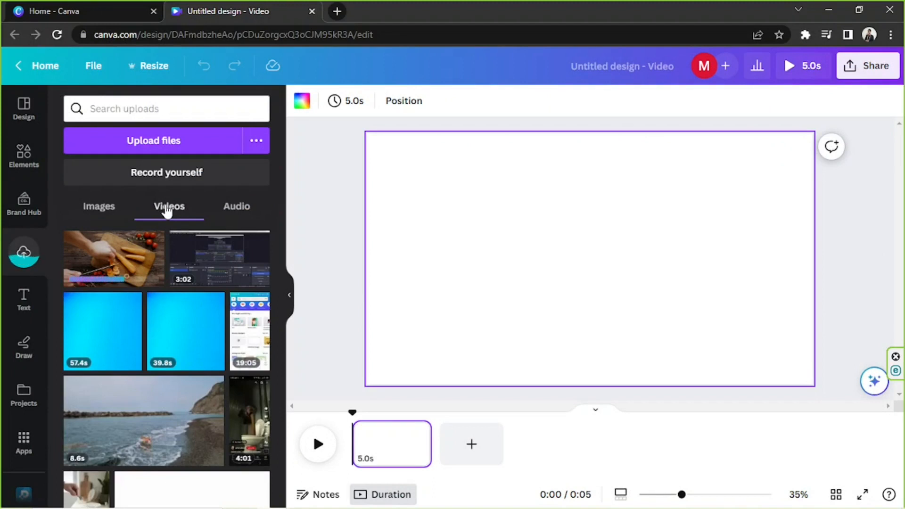
mouse_move(116, 271)
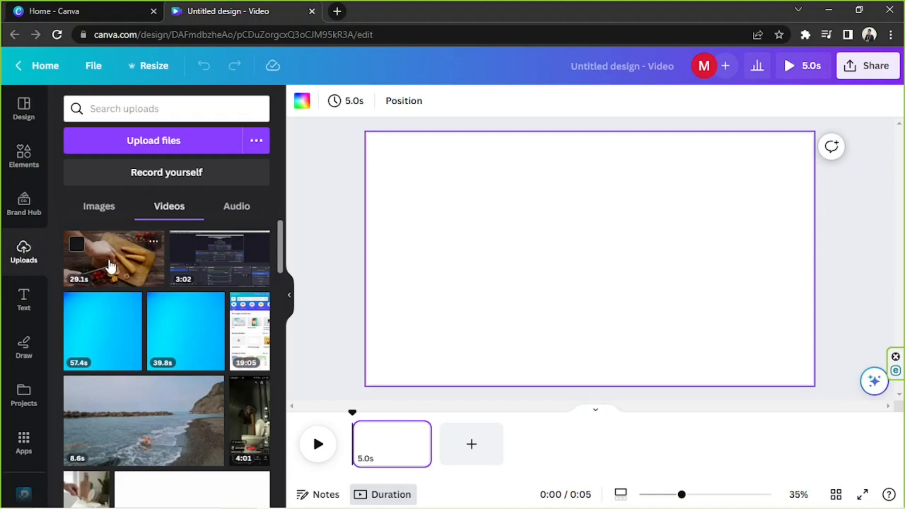
mouse_move(139, 255)
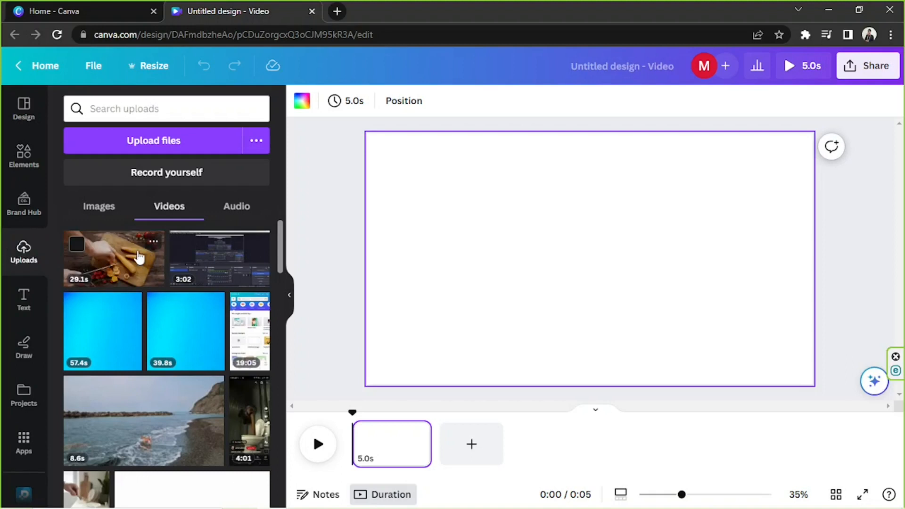
mouse_move(110, 275)
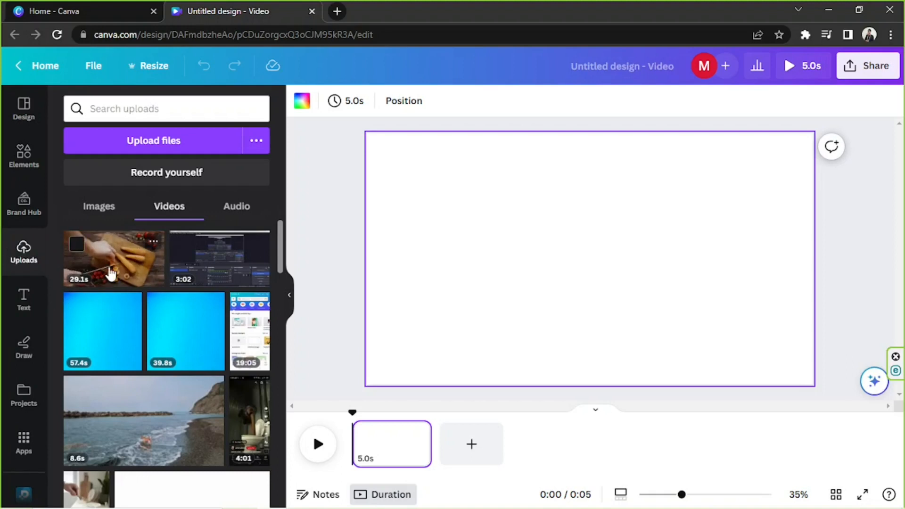
click(113, 258)
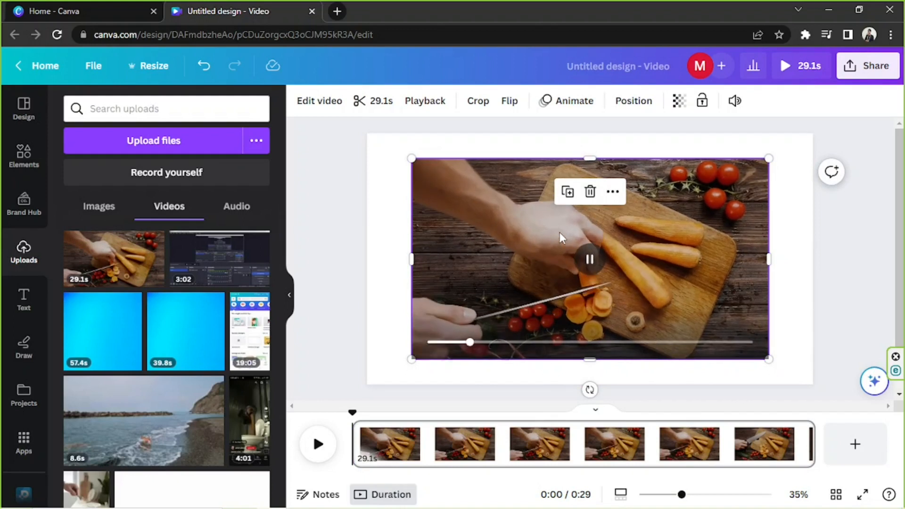
click(613, 190)
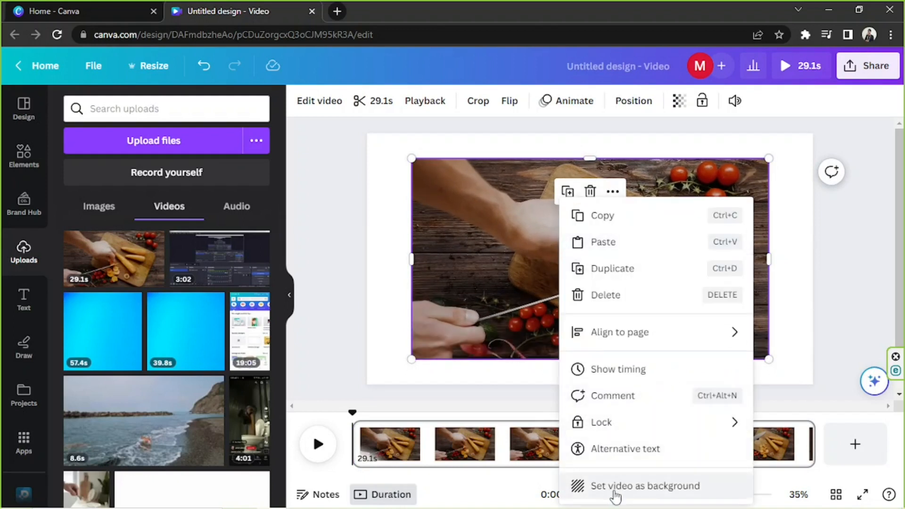
click(645, 485)
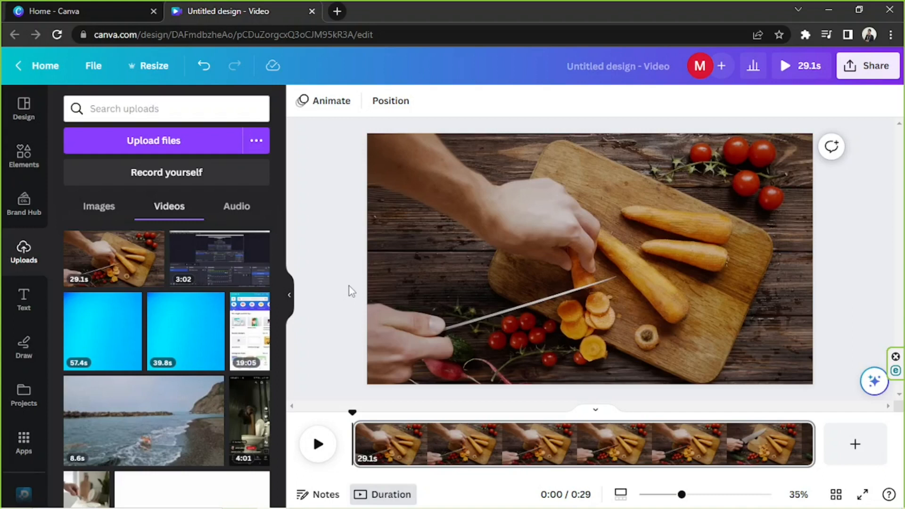
mouse_move(103, 250)
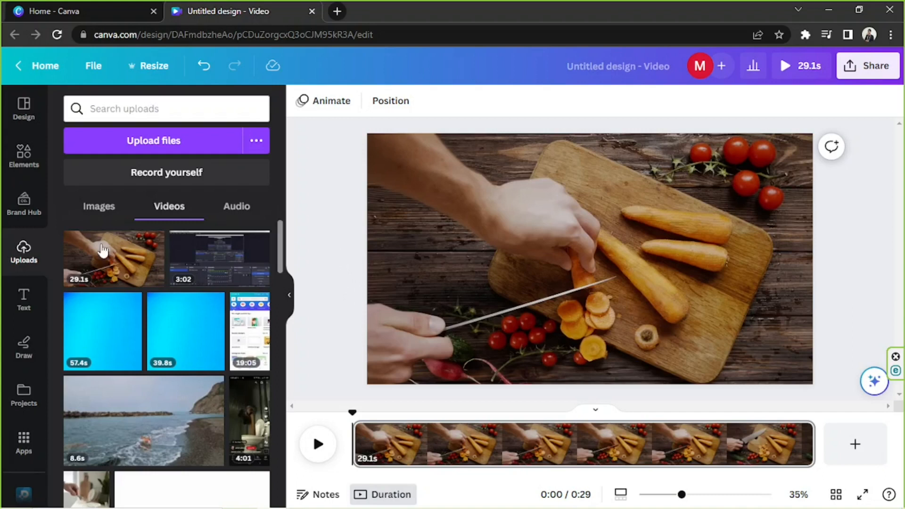
mouse_move(23, 296)
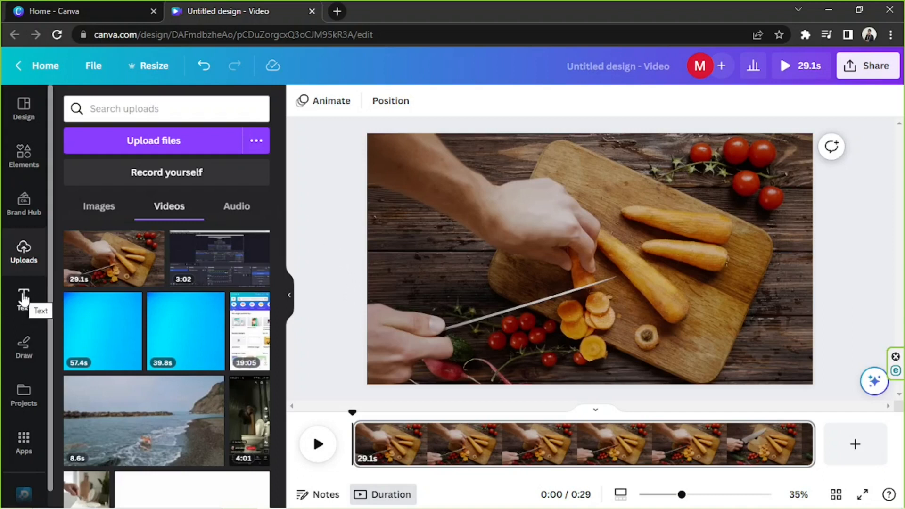
Add a paragraph text box from the Text panel and make its text smaller
click(23, 297)
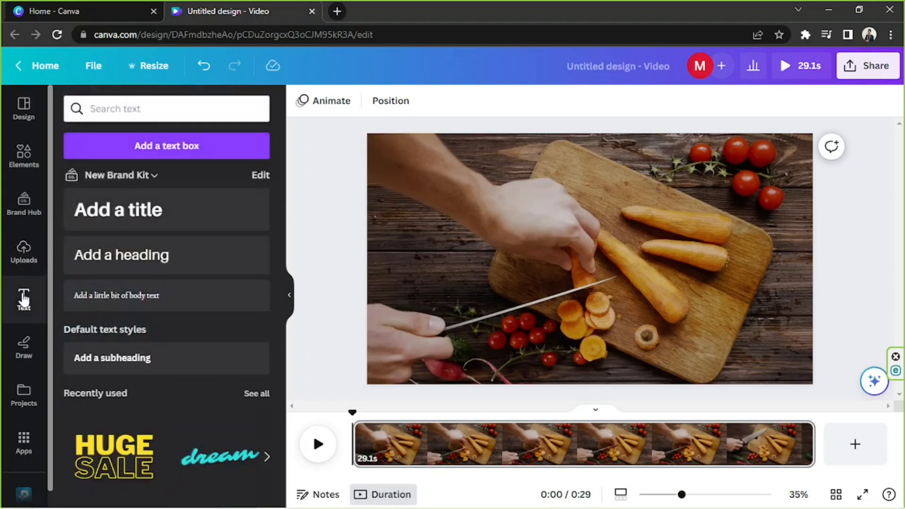
scroll(down, 3)
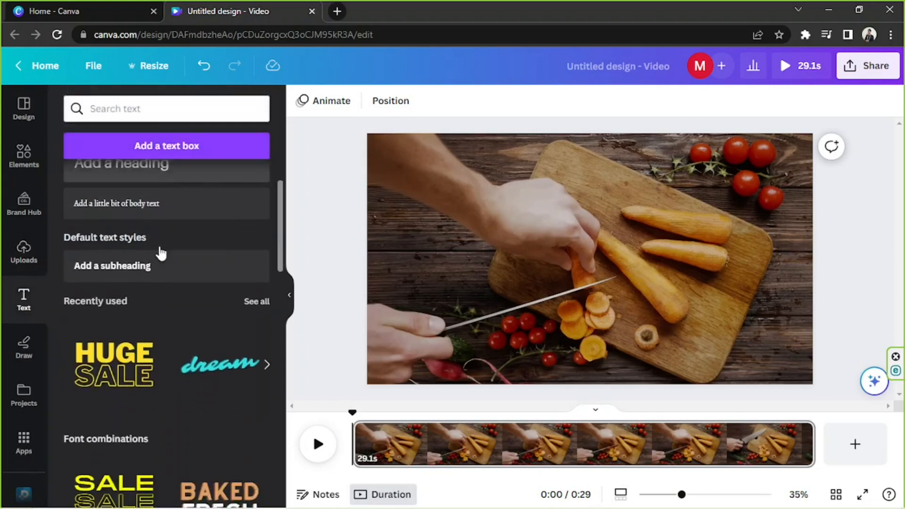
scroll(up, 3)
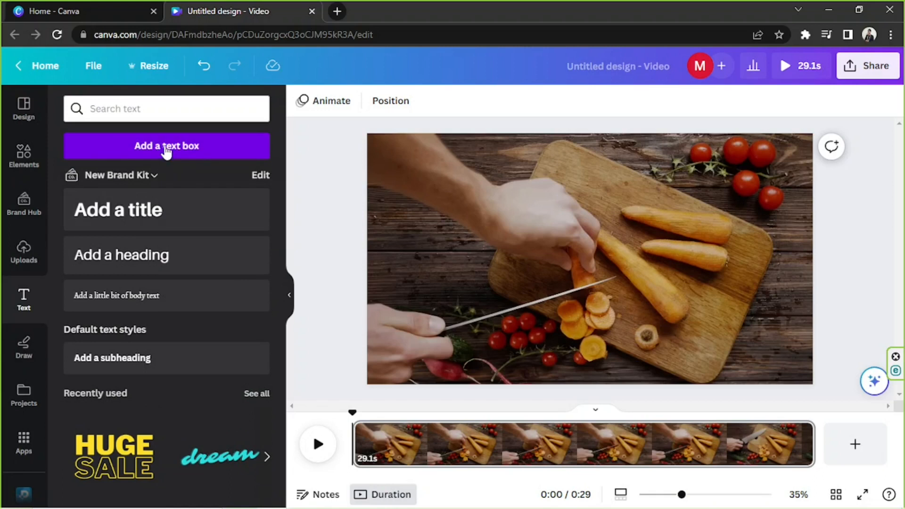
click(166, 146)
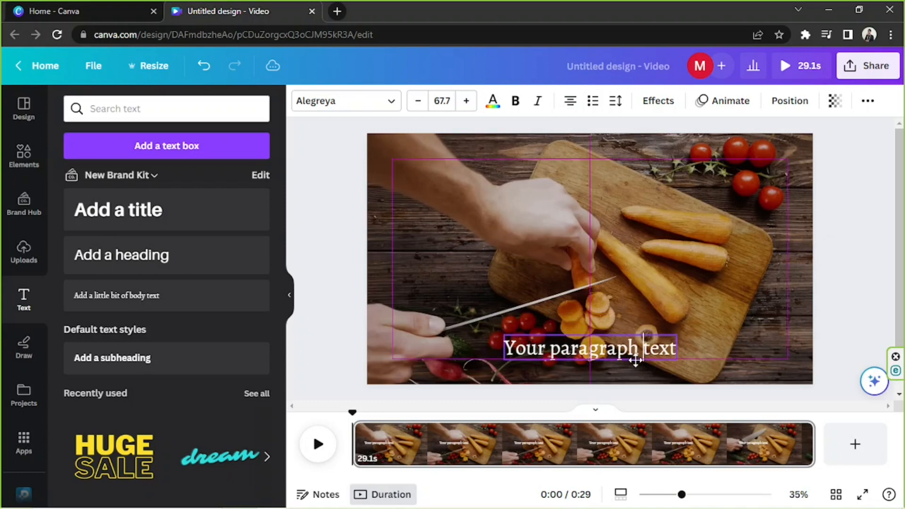
click(588, 348)
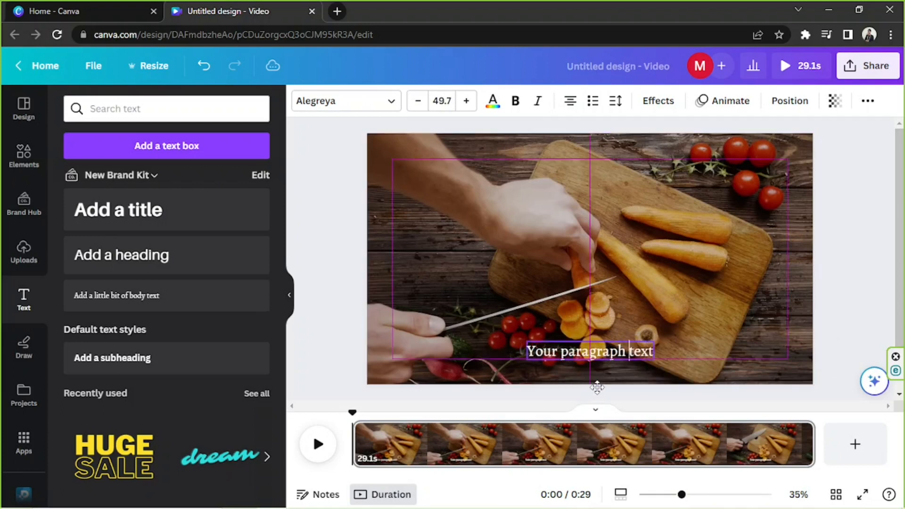
Replace the placeholder with 'Hello, everyone! Today we're gonna be making a special dish.'
click(588, 350)
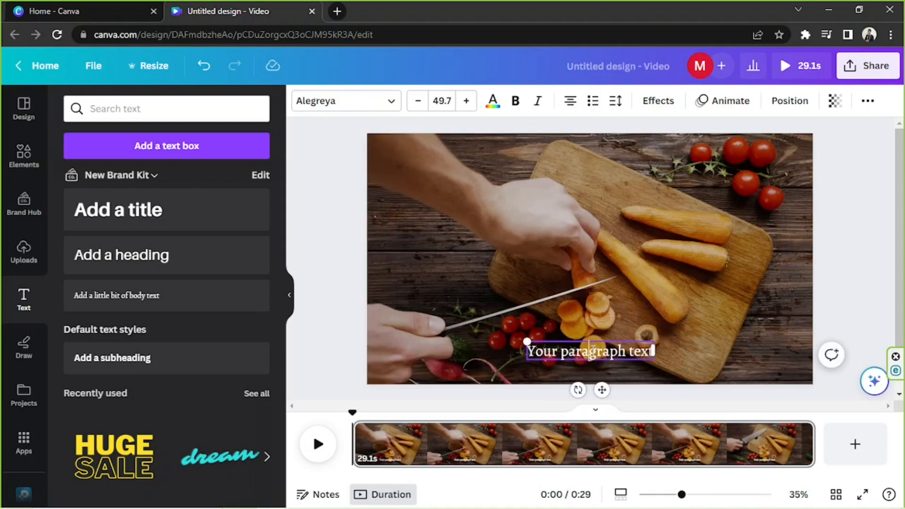
triple_click(588, 351)
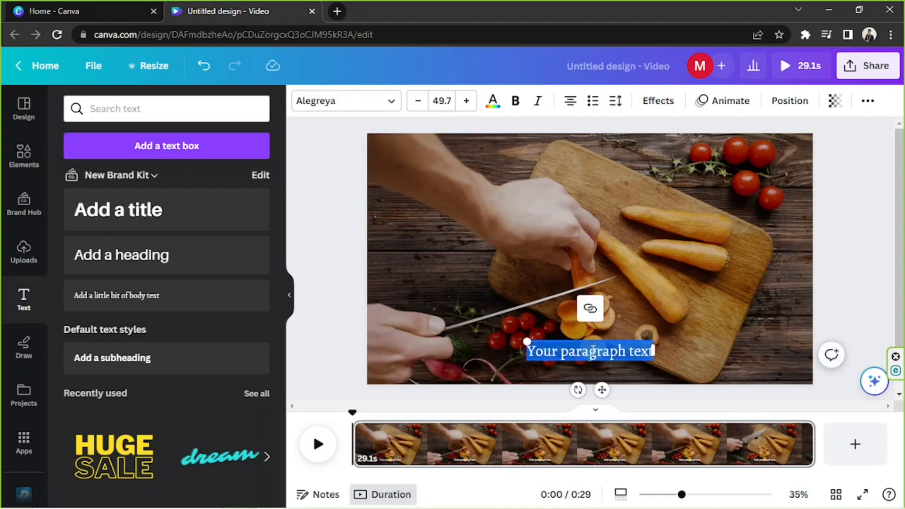
mouse_move(600, 319)
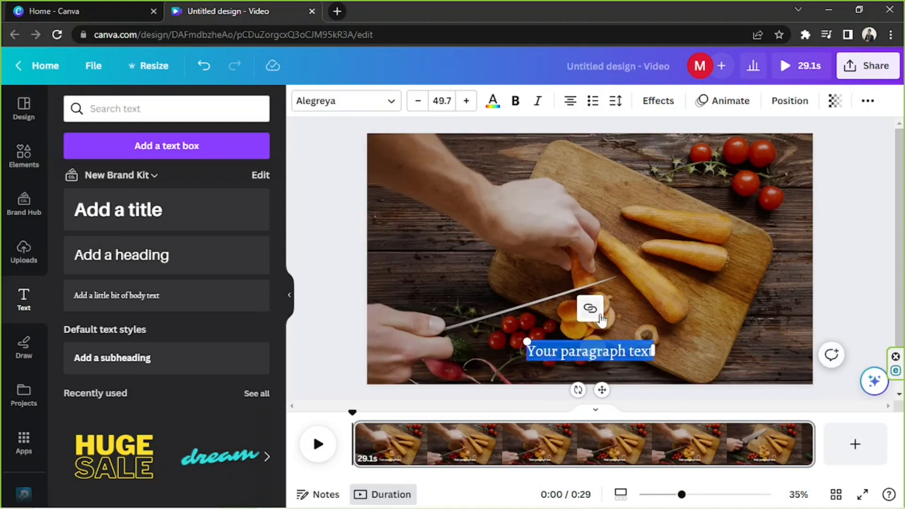
mouse_move(589, 308)
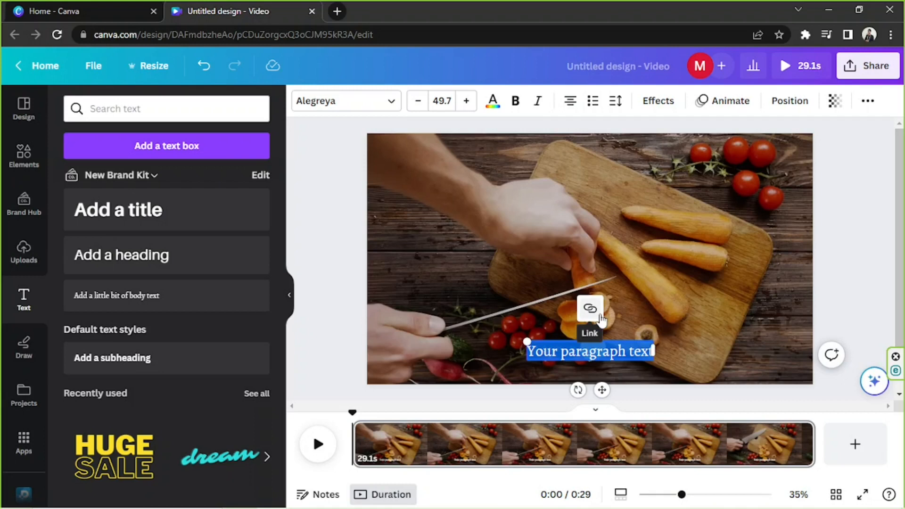
text(Hello)
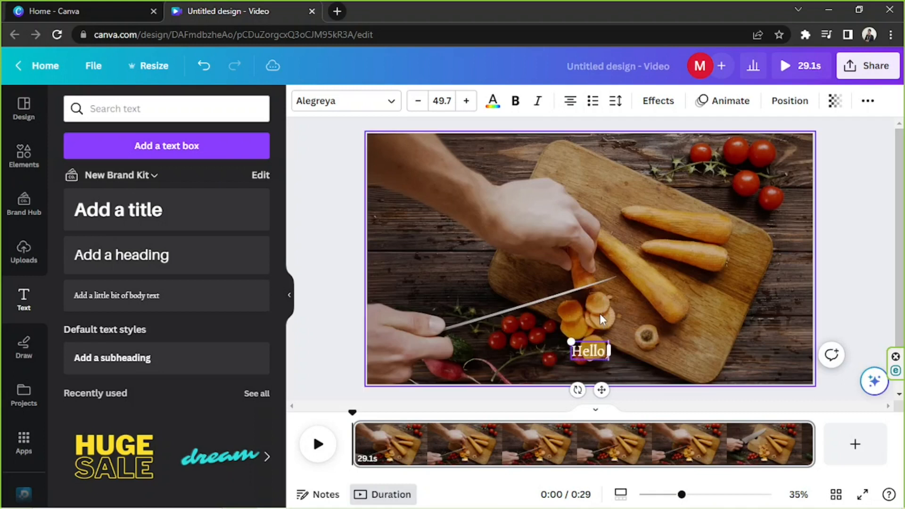
text(, everyone! Today)
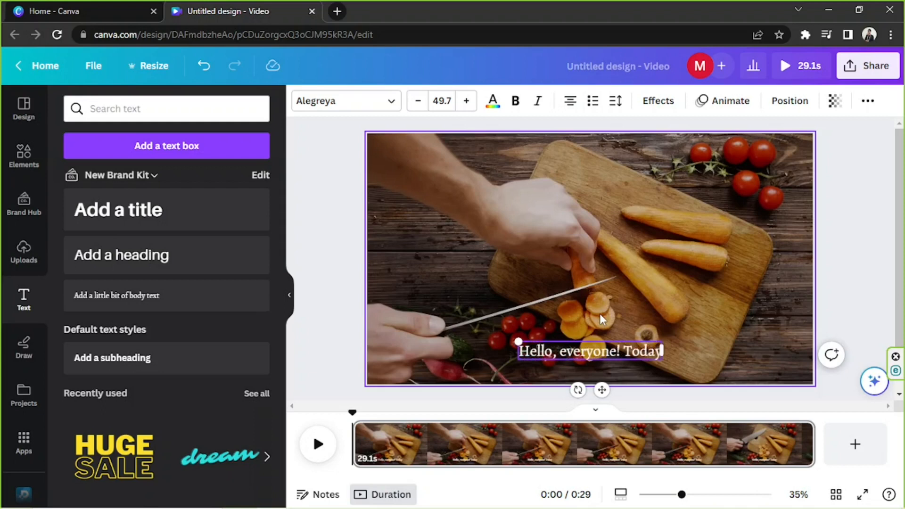
text(we're gonna be m)
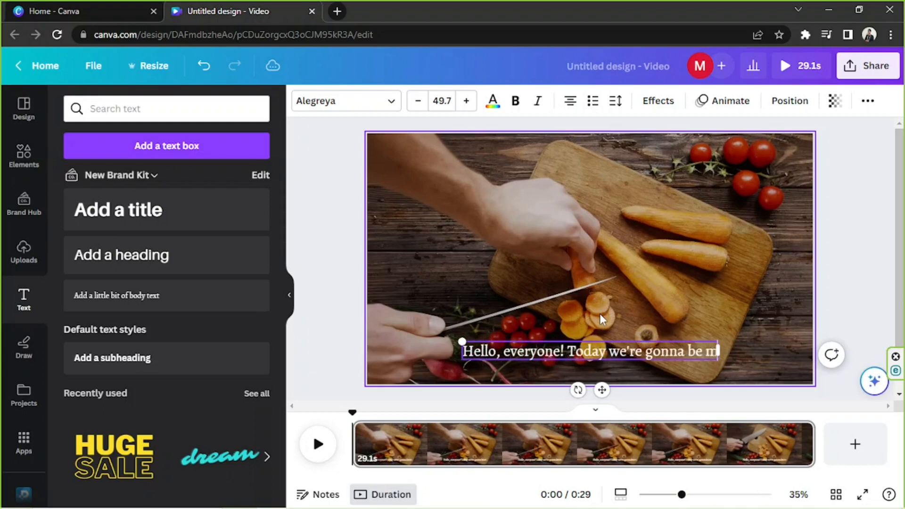
text(making a sp)
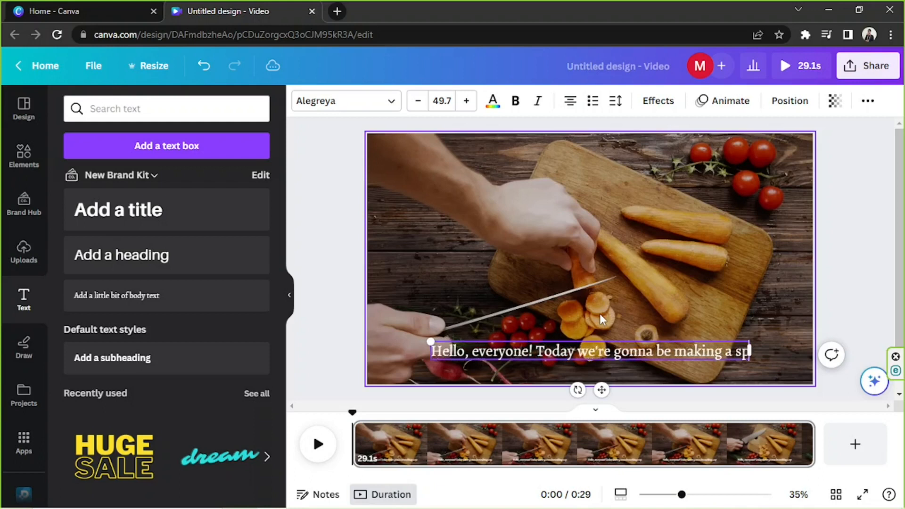
text(ecial dish!)
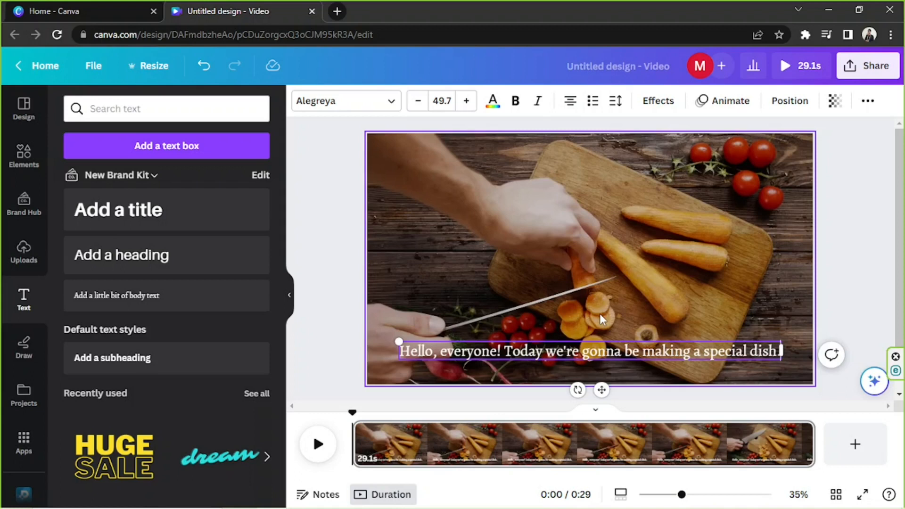
mouse_move(620, 300)
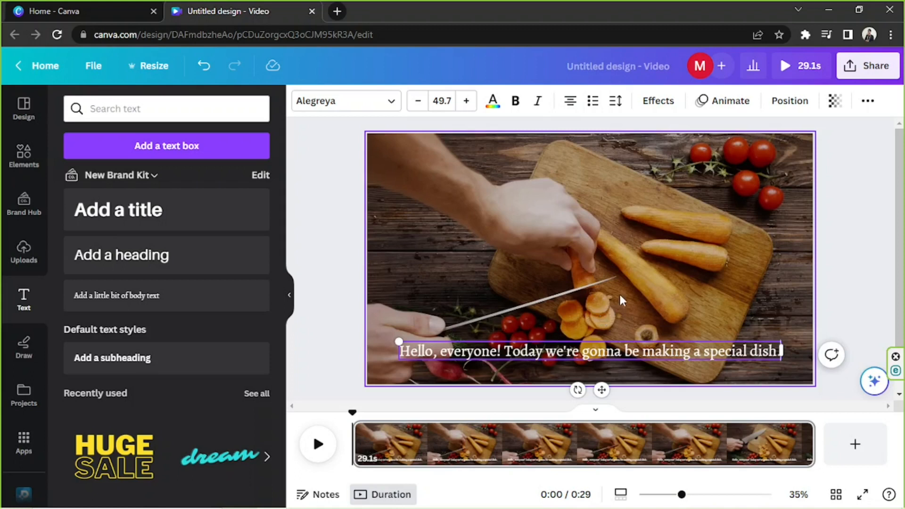
mouse_move(581, 312)
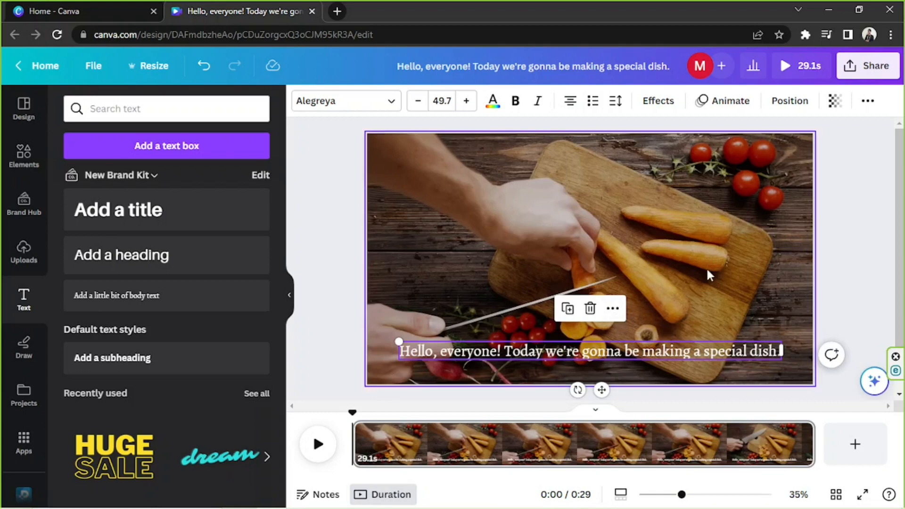
Try Shadow, Lift and Splice, then apply Background: Roundness 25, Spread 18, Transparency 65
click(657, 101)
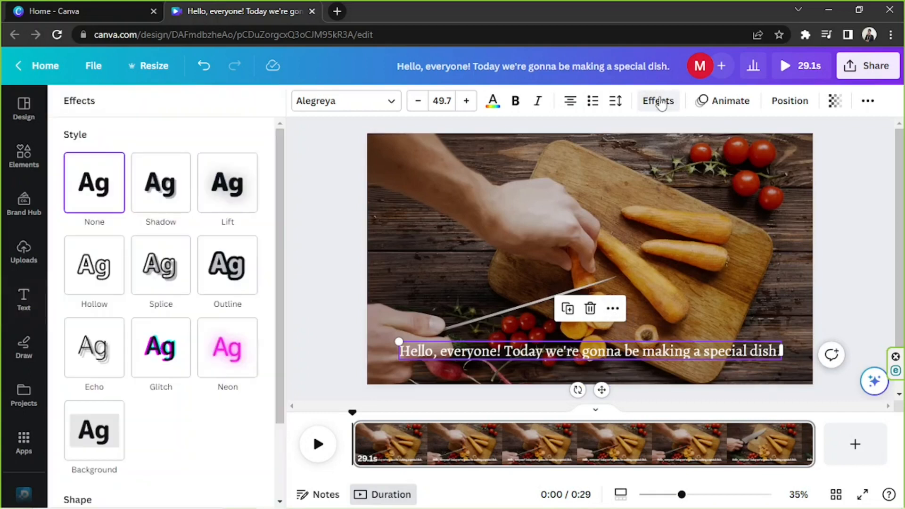
click(161, 182)
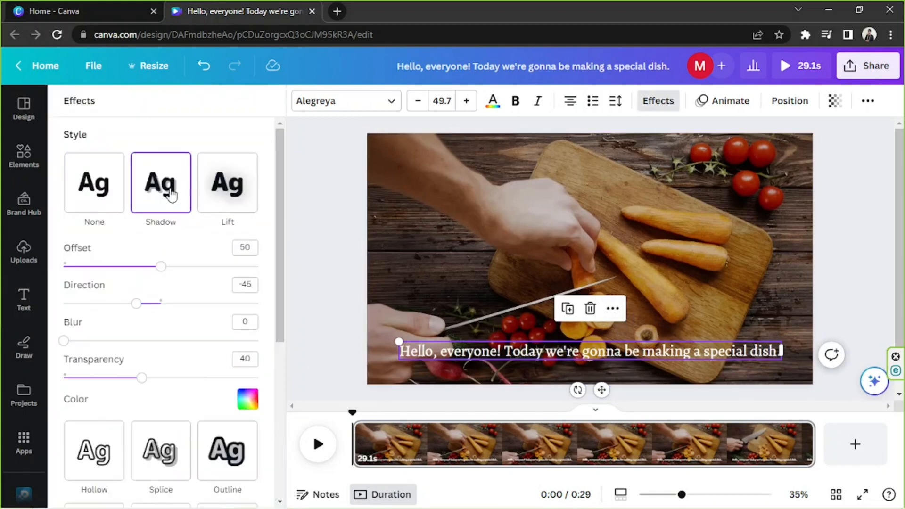
click(227, 182)
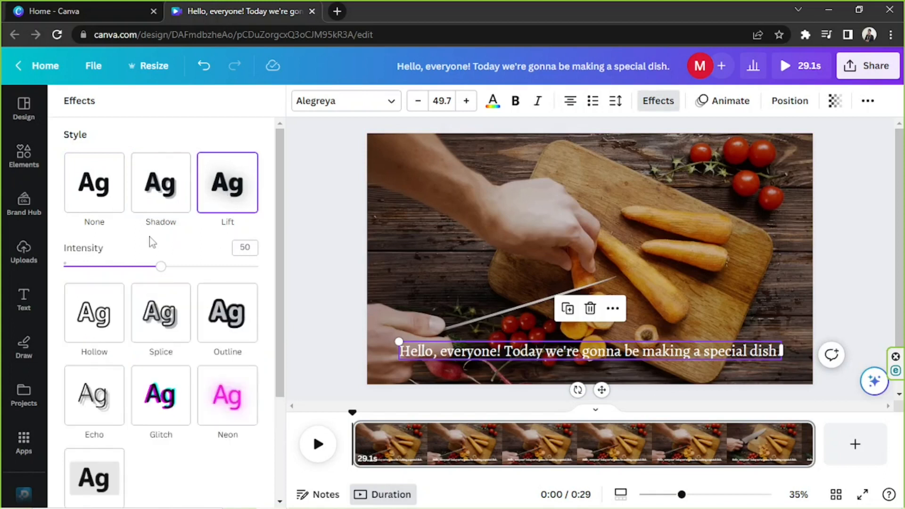
mouse_move(94, 314)
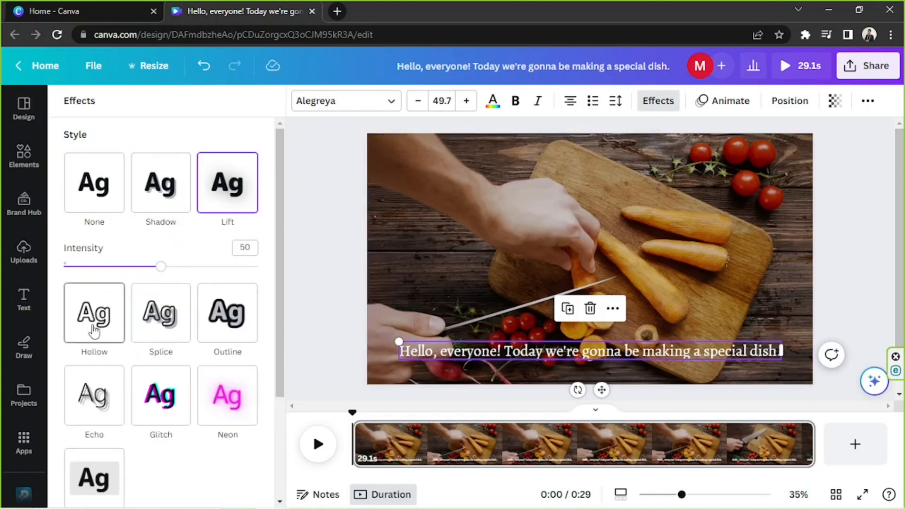
click(160, 313)
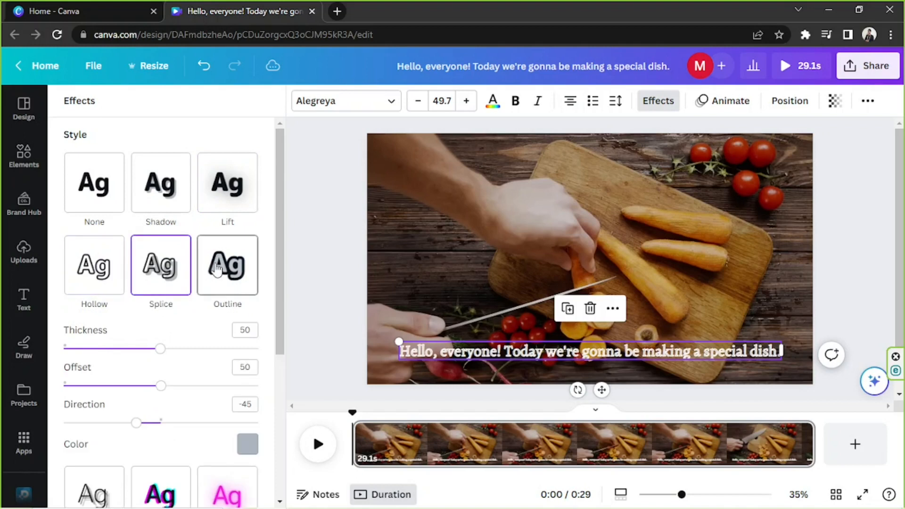
scroll(down, 3)
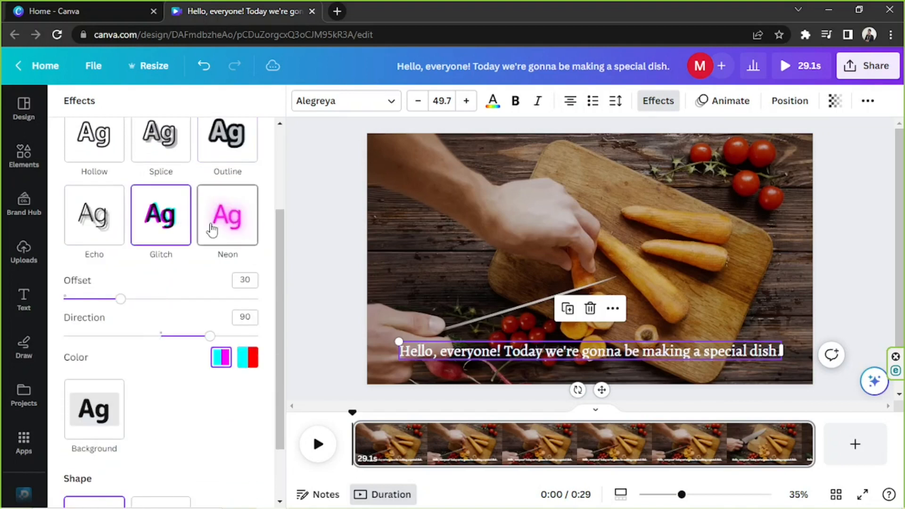
click(93, 409)
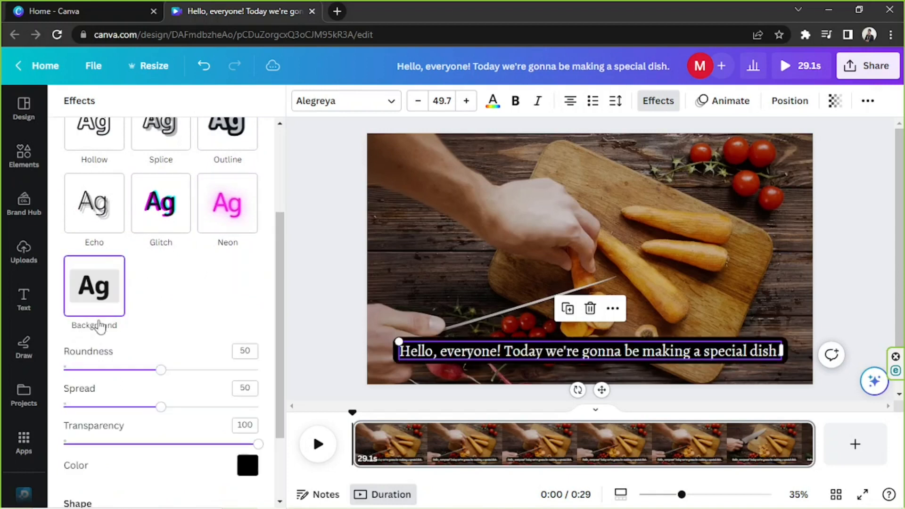
scroll(down, 3)
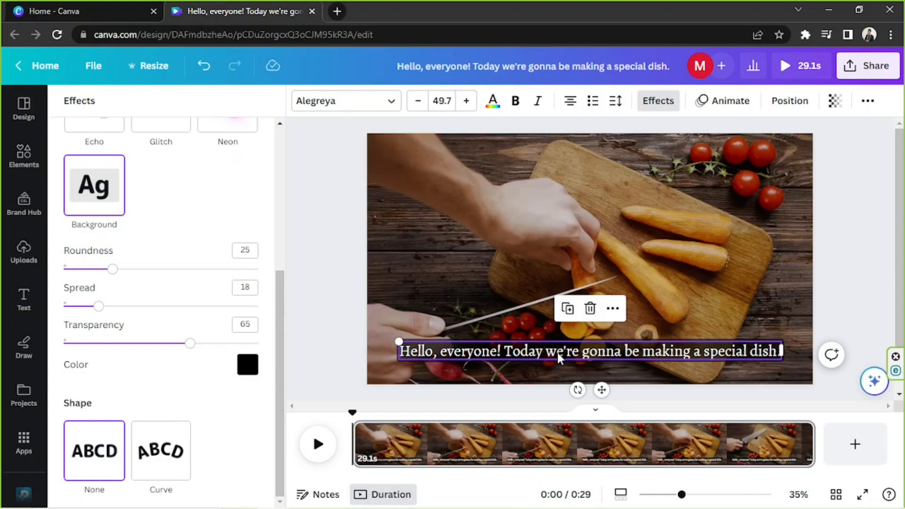
mouse_move(543, 360)
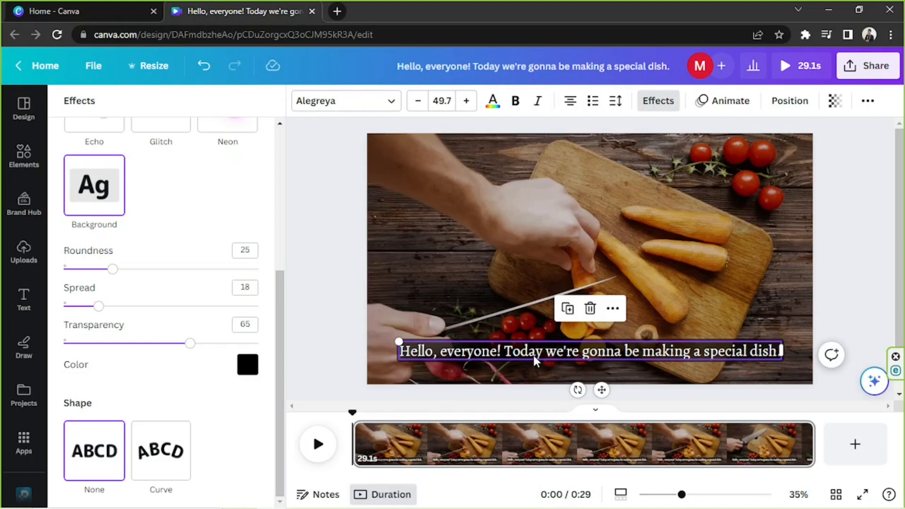
mouse_move(535, 362)
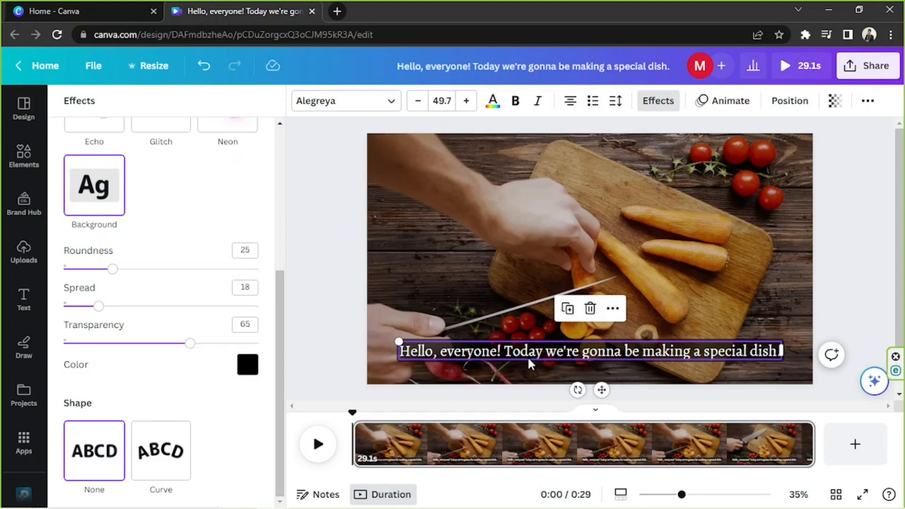
click(531, 338)
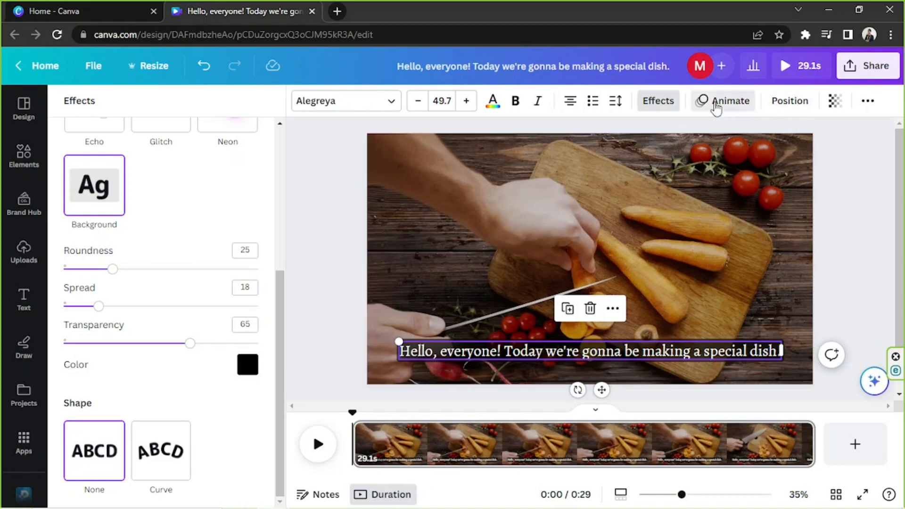
Preview the Ascend animation, then apply the Baseline text animation to the subtitle
click(730, 100)
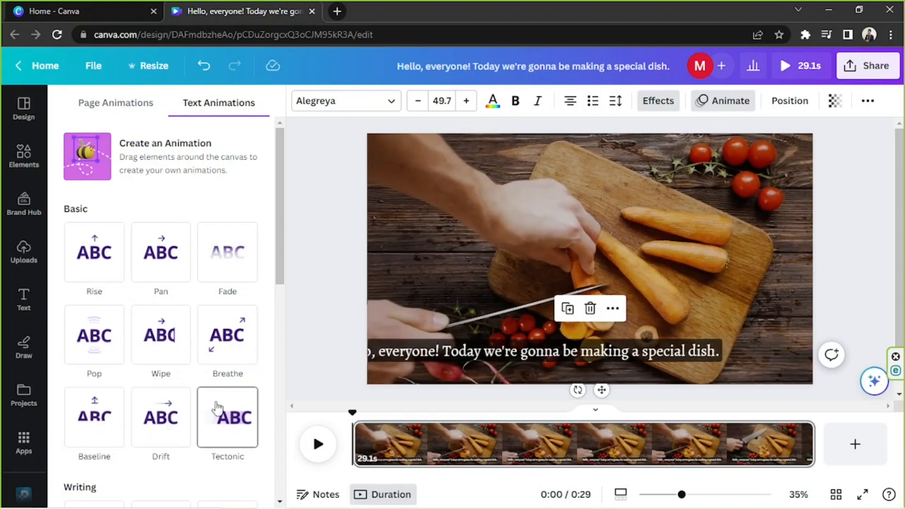
scroll(down, 3)
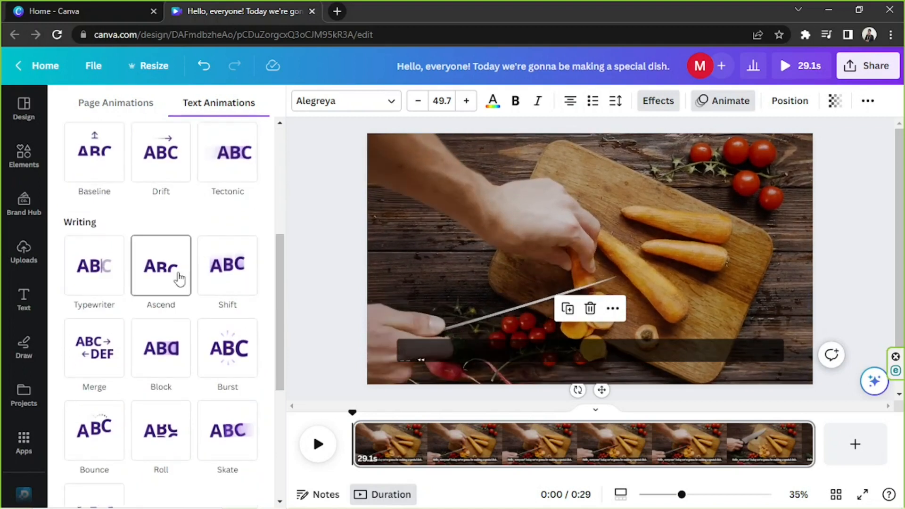
click(227, 265)
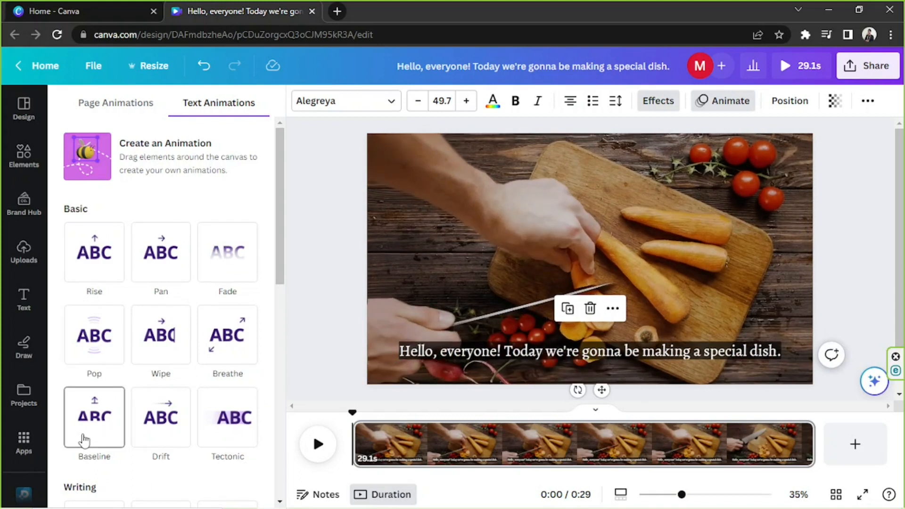
click(93, 417)
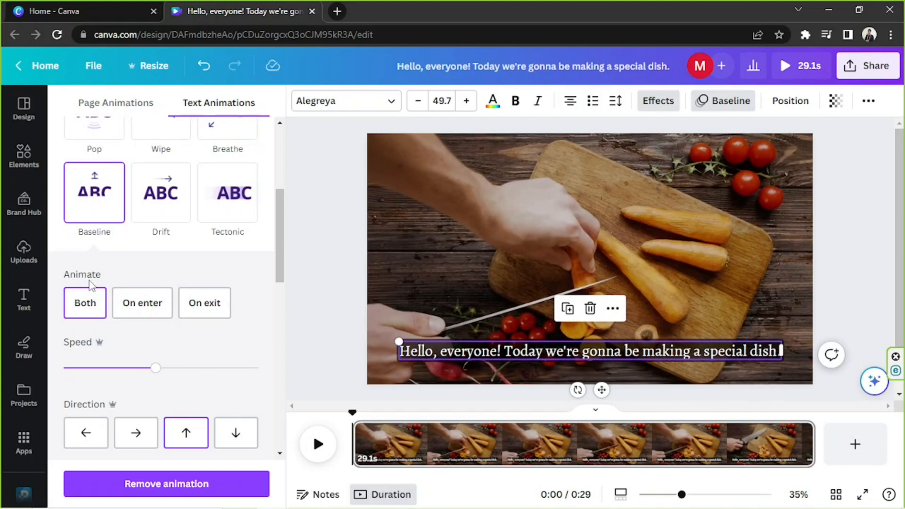
Set the Baseline animation to Both, a downward direction, and a slower speed
click(136, 432)
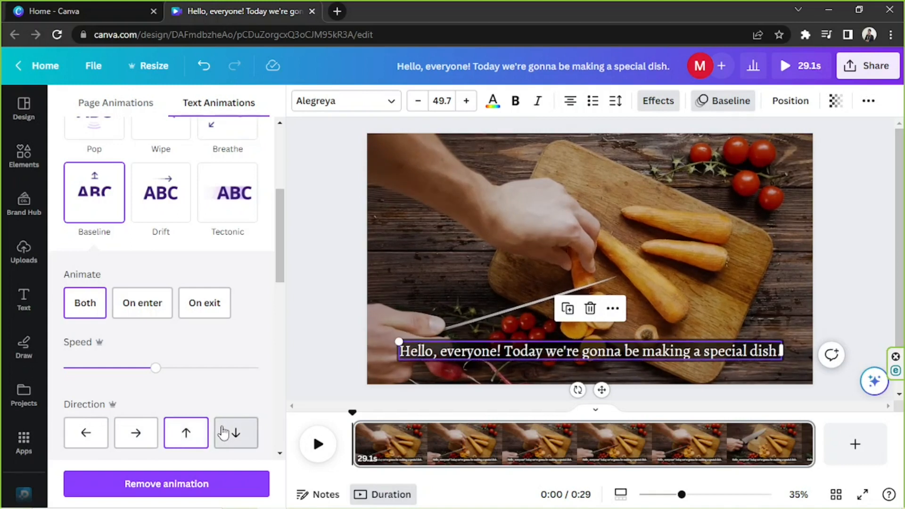
click(235, 432)
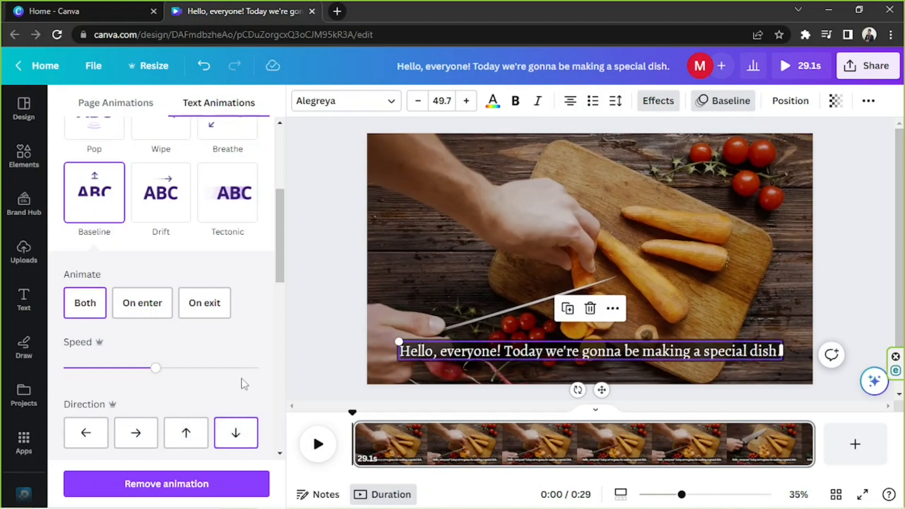
mouse_move(406, 406)
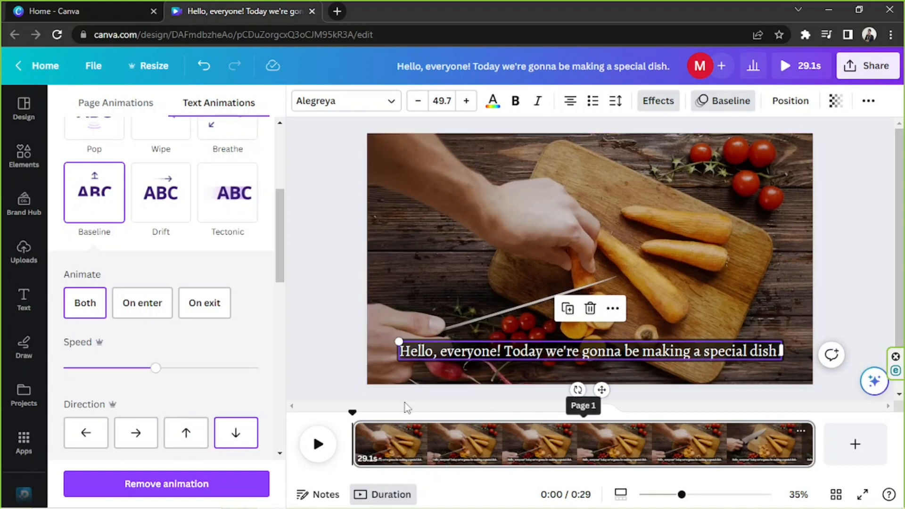
scroll(down, 3)
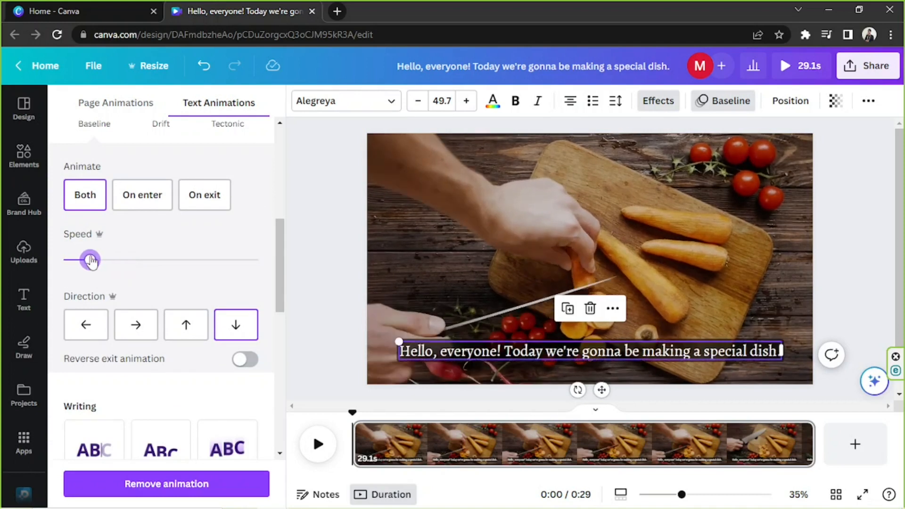
scroll(down, 3)
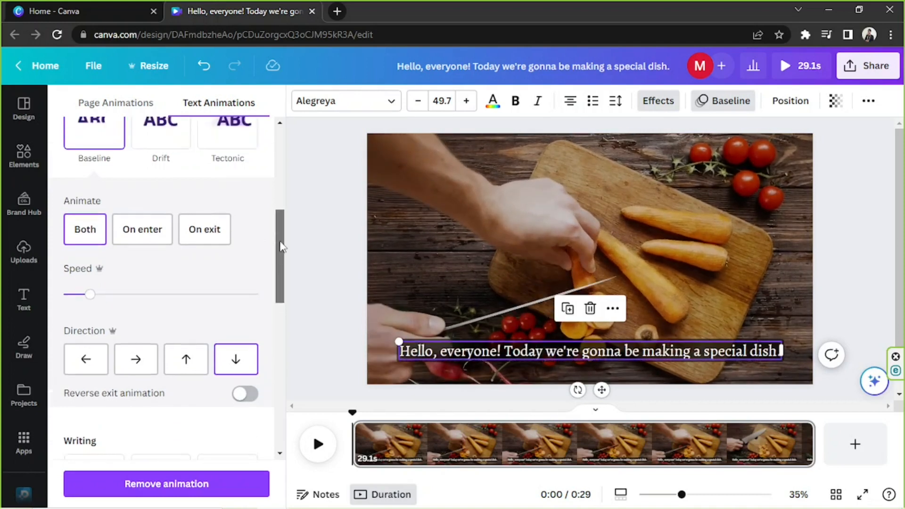
scroll(down, 3)
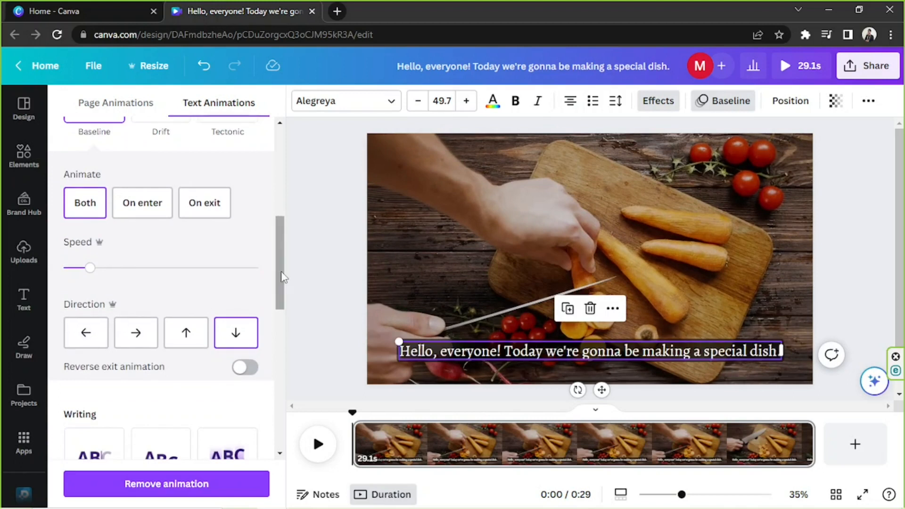
scroll(up, 3)
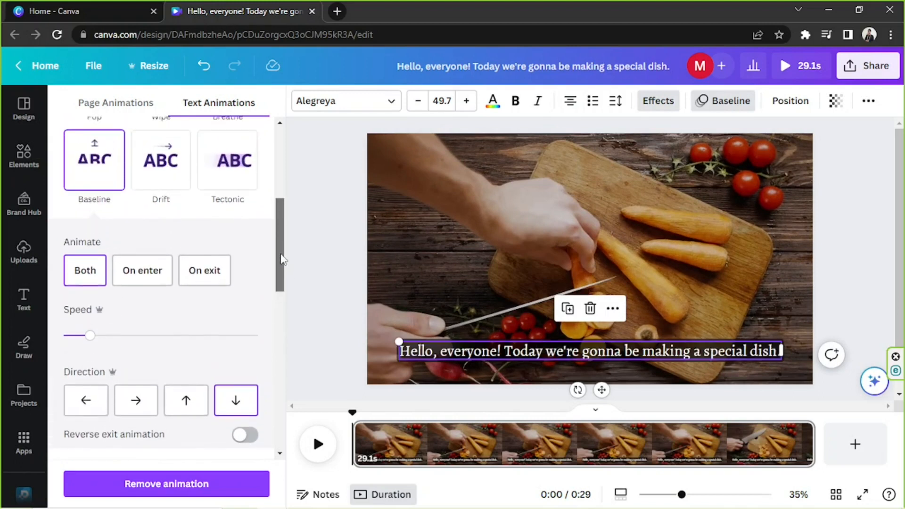
scroll(up, 3)
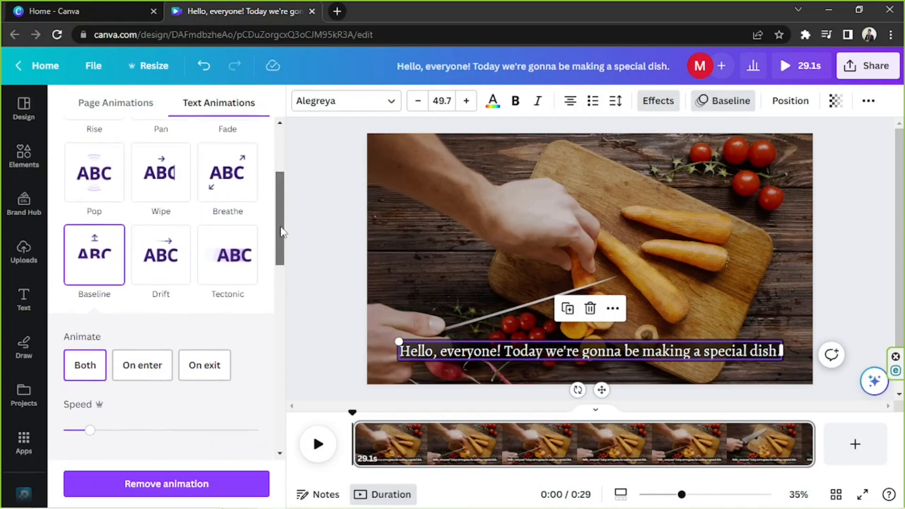
scroll(down, 3)
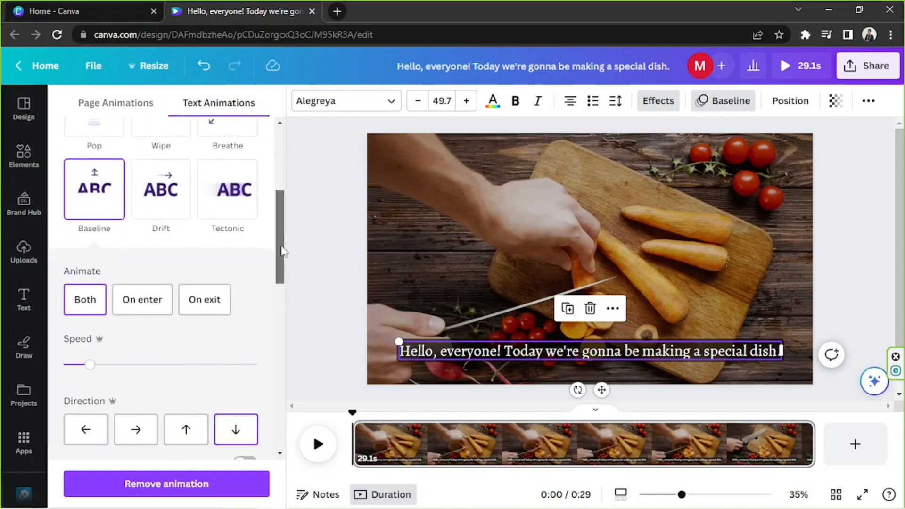
scroll(down, 3)
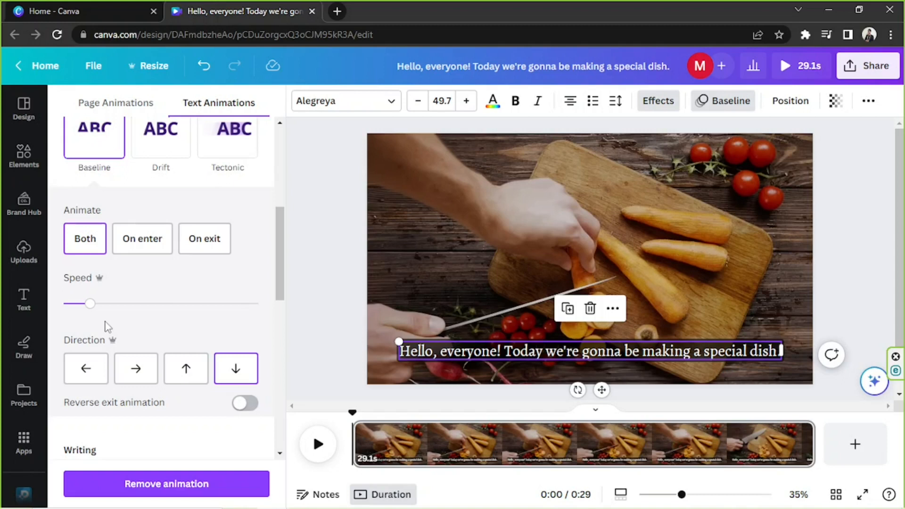
mouse_move(121, 306)
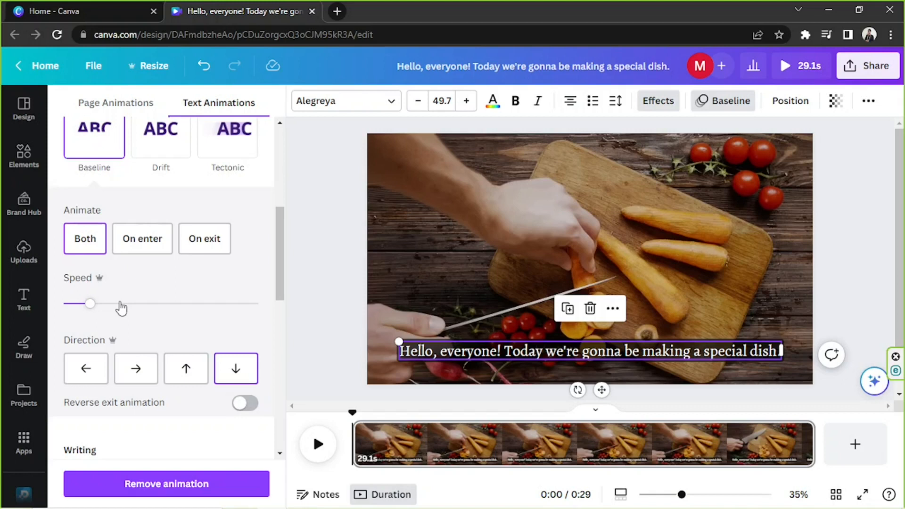
mouse_move(345, 306)
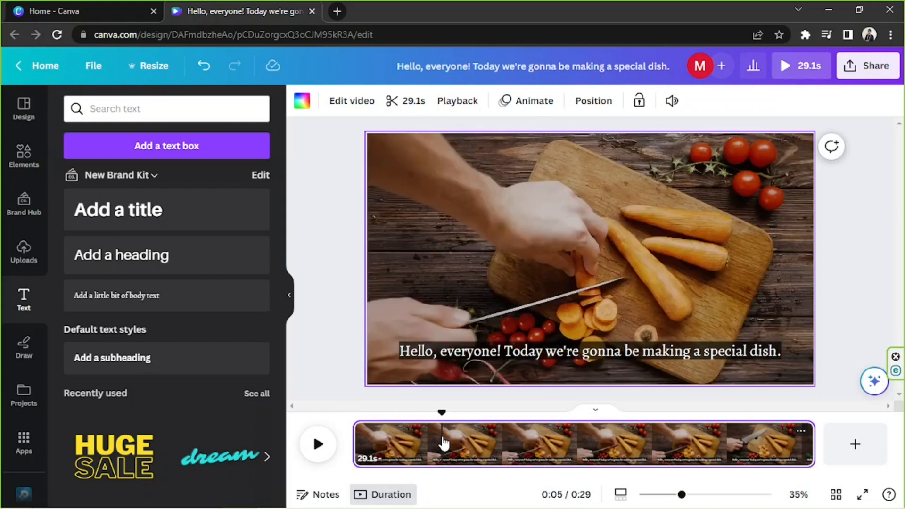
Play the video from the start to preview the subtitle animation, then deselect the text
click(316, 444)
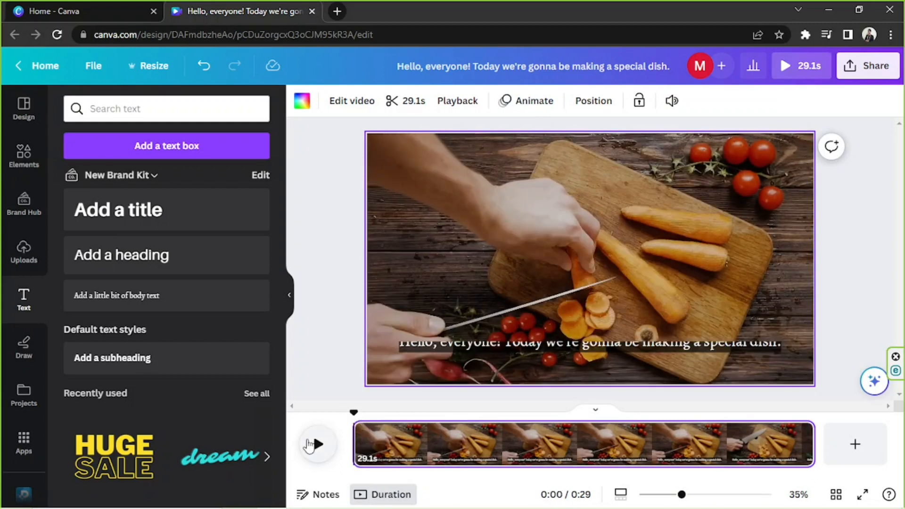
click(317, 444)
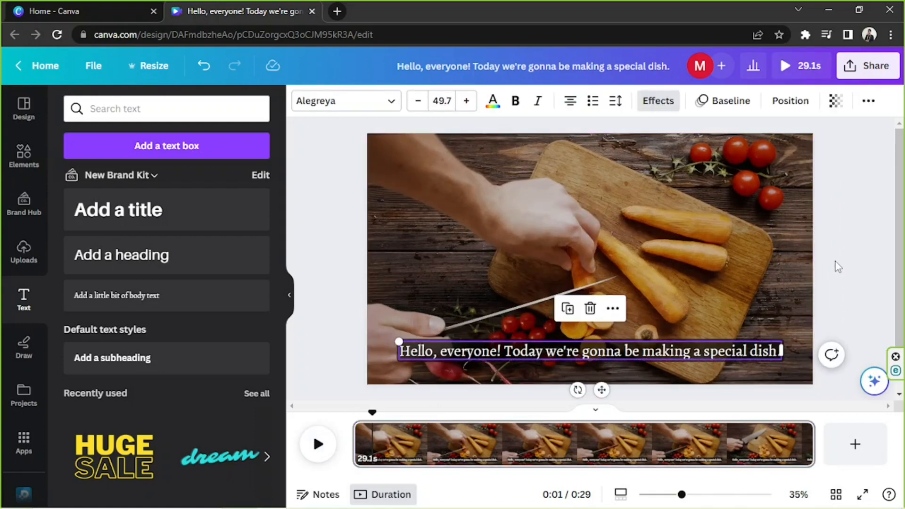
click(289, 295)
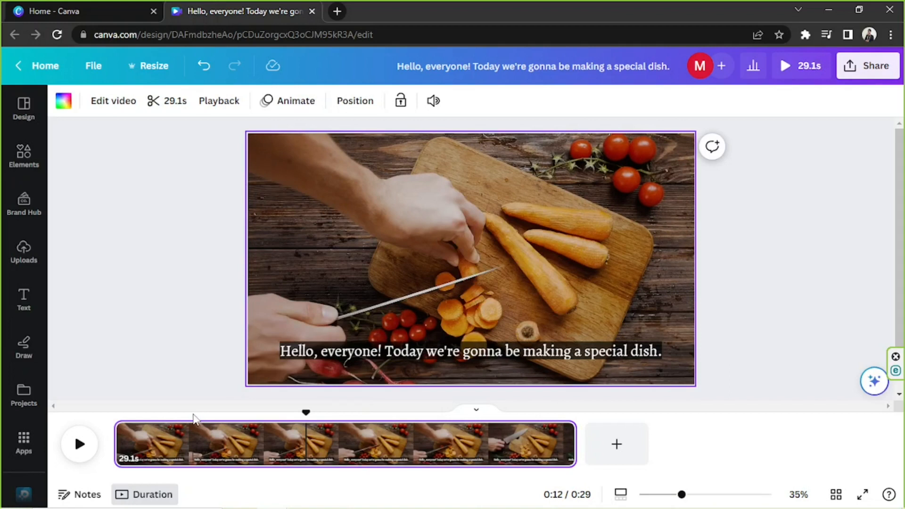
Split the page at 0:04 into 4.7 s and 24.3 s scenes
click(186, 411)
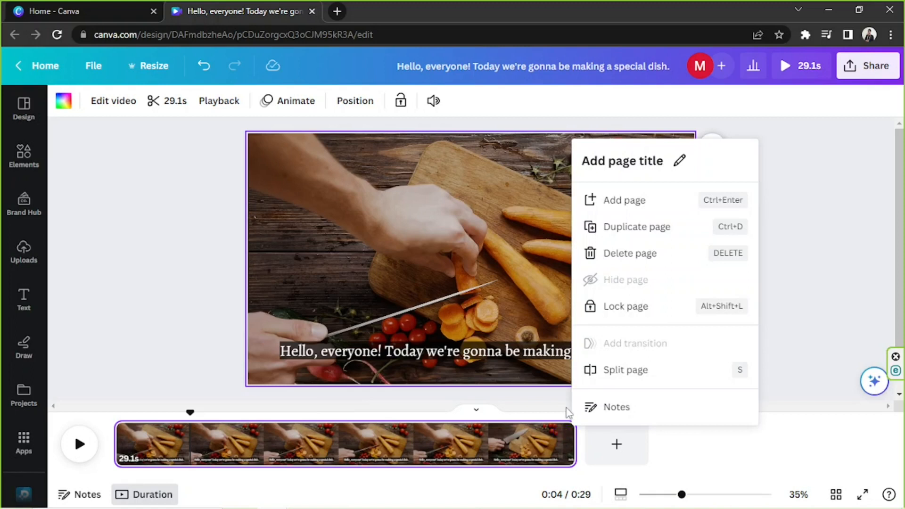
mouse_move(685, 412)
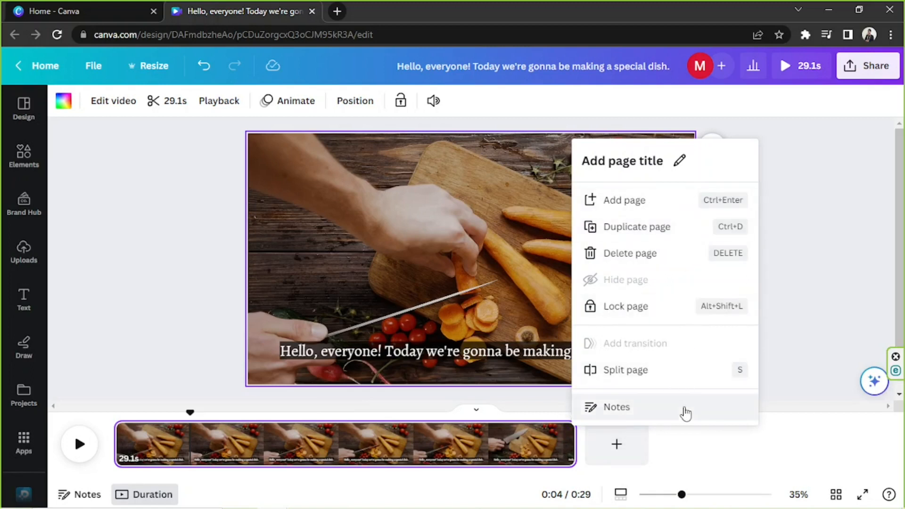
mouse_move(667, 370)
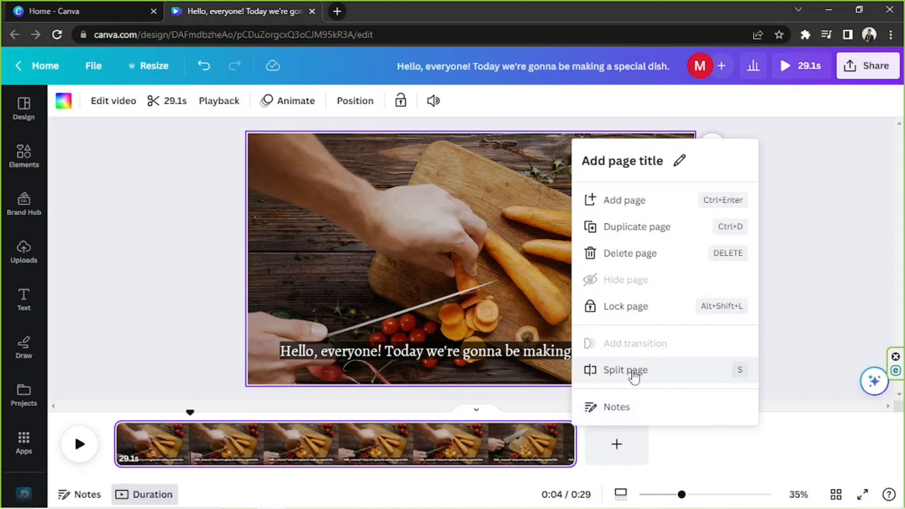
mouse_move(740, 378)
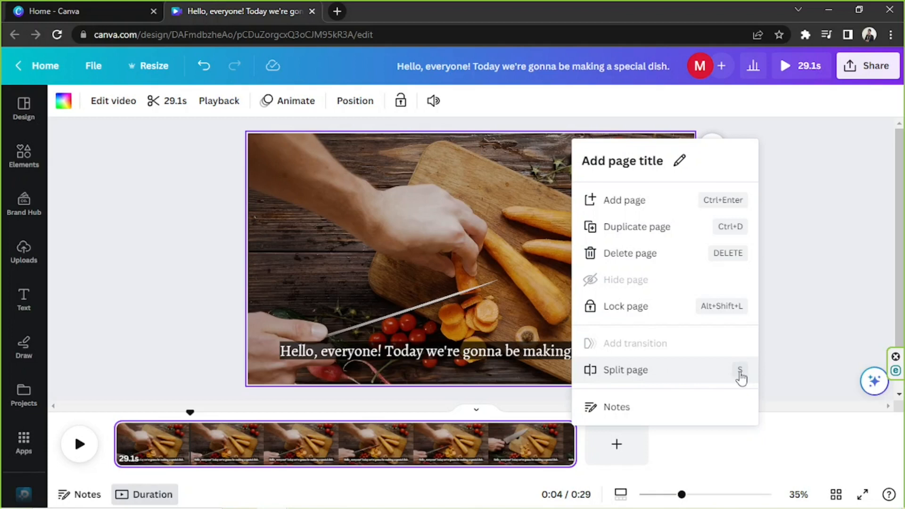
click(625, 370)
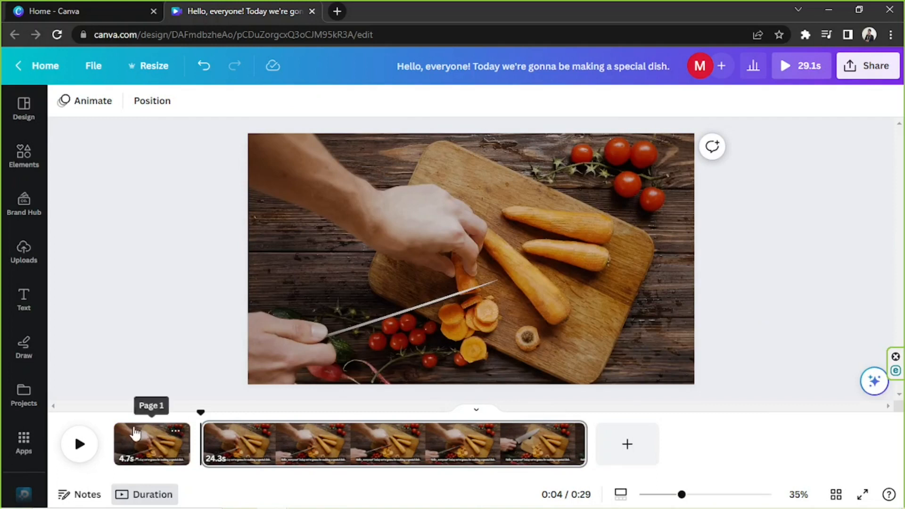
mouse_move(228, 419)
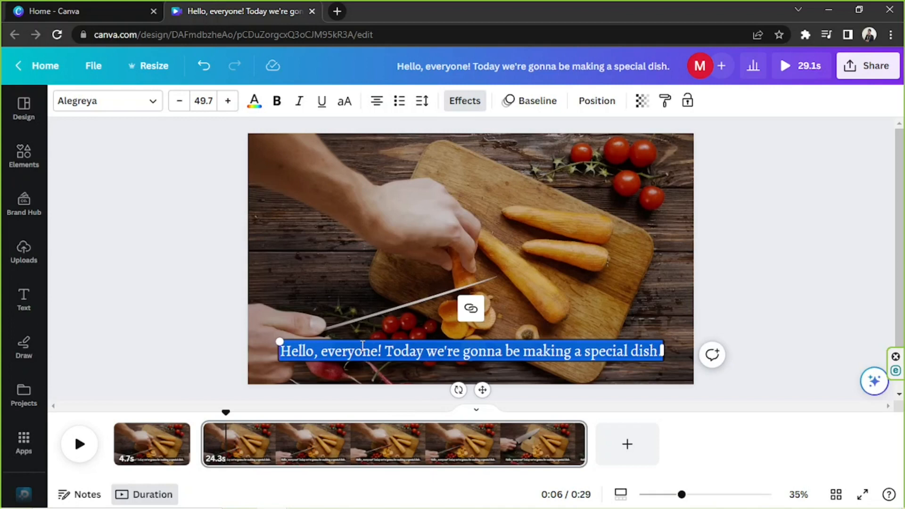
Retype the second page's subtitle as 'Cook with me! Here are the ingredients!'
text(Cook with me! Here are tge u)
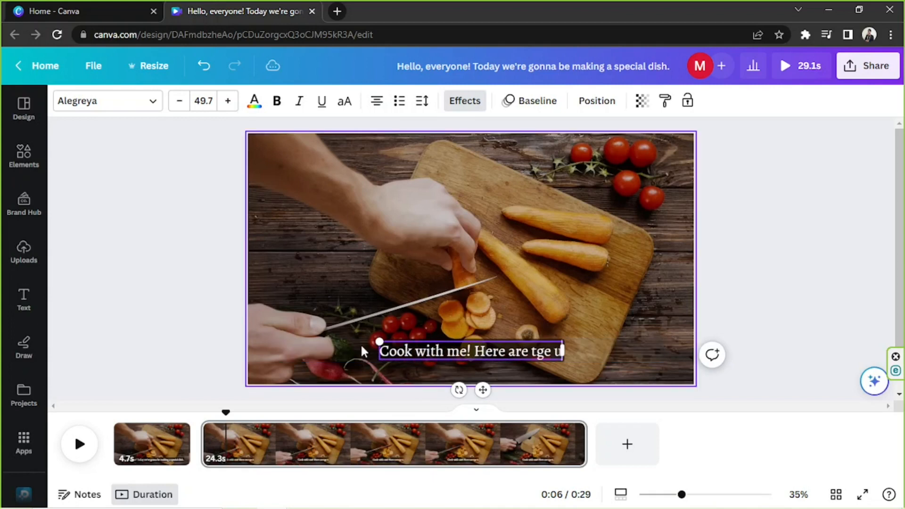
text(he ingredients!)
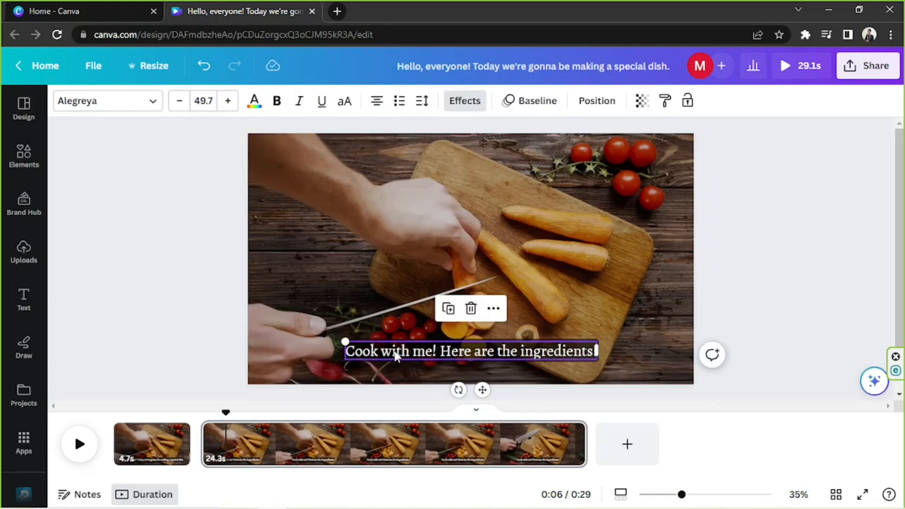
mouse_move(146, 442)
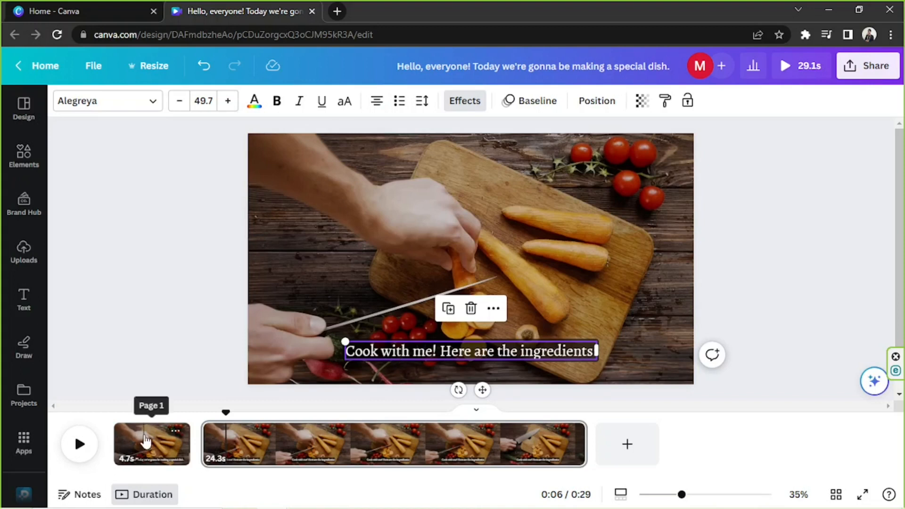
mouse_move(404, 359)
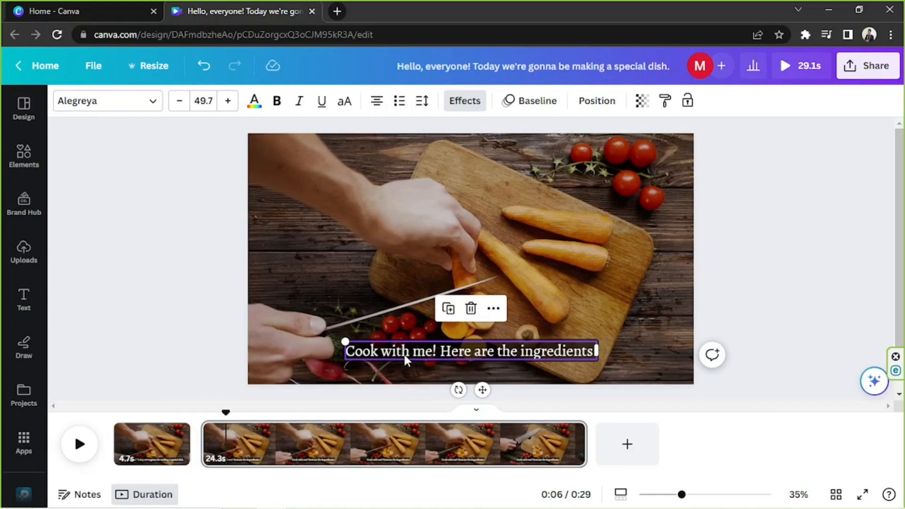
mouse_move(432, 359)
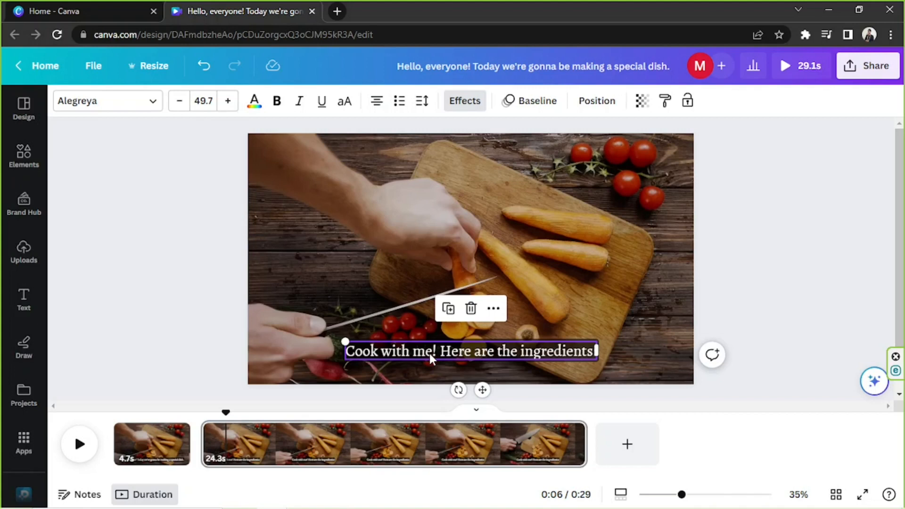
mouse_move(106, 399)
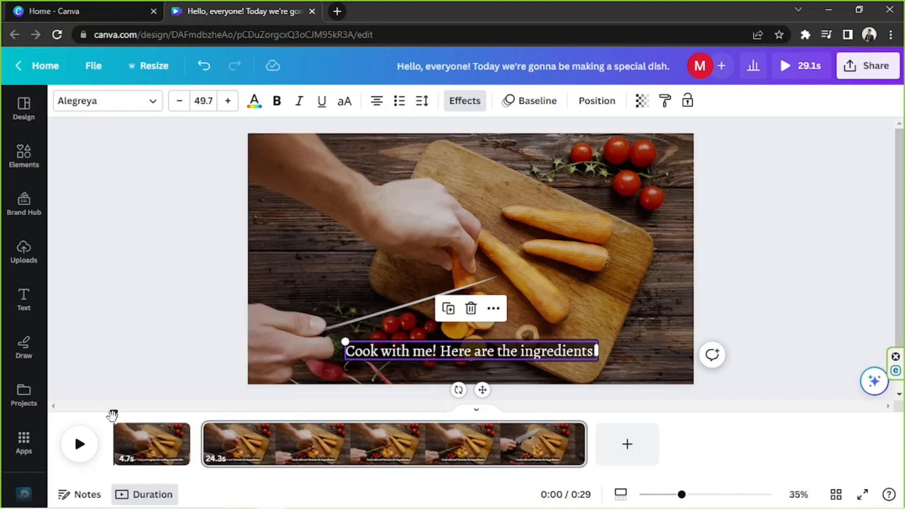
mouse_move(100, 420)
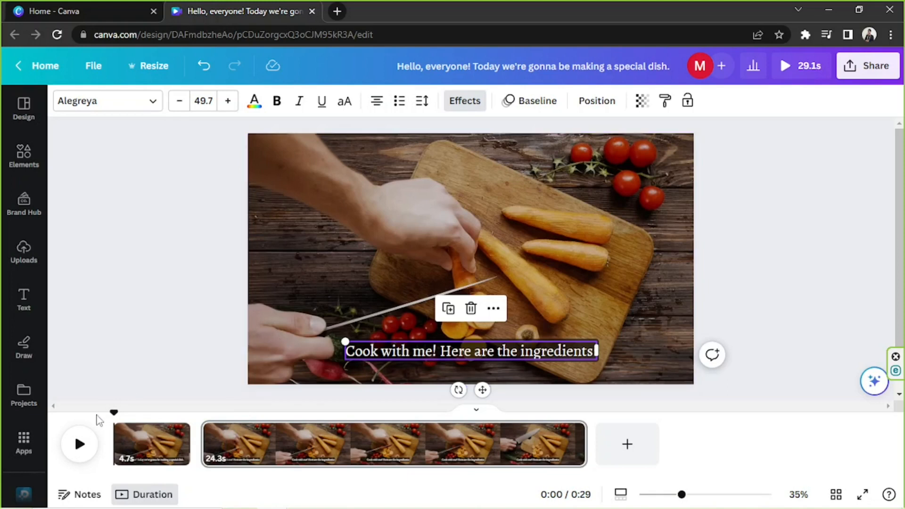
Play the video preview from the start and pause it at the next cut point
click(79, 445)
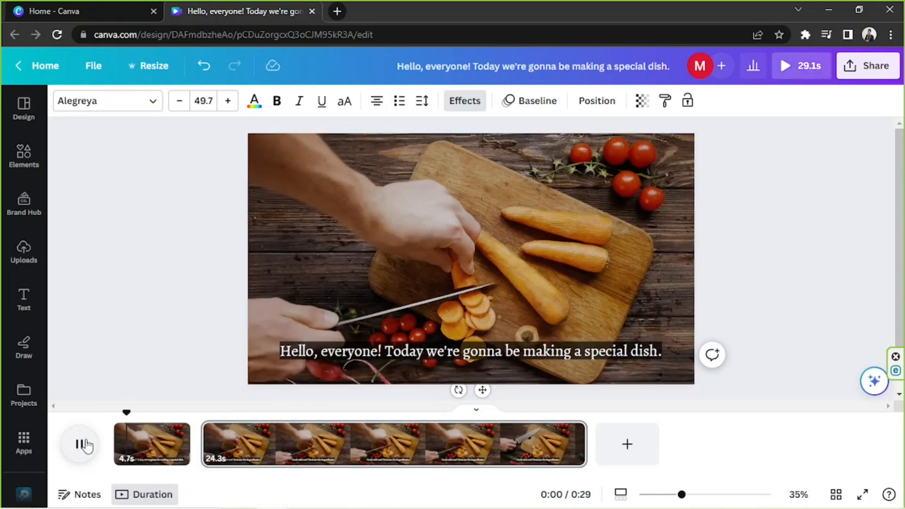
click(81, 445)
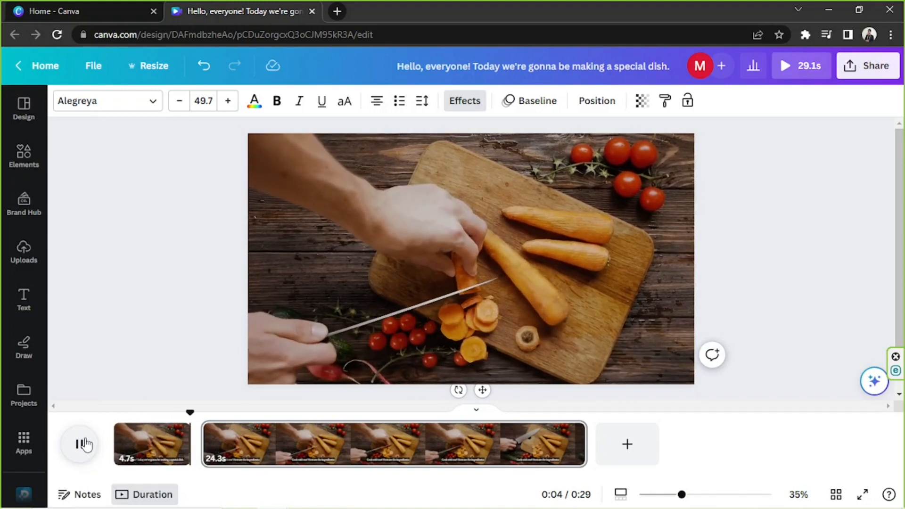
click(79, 444)
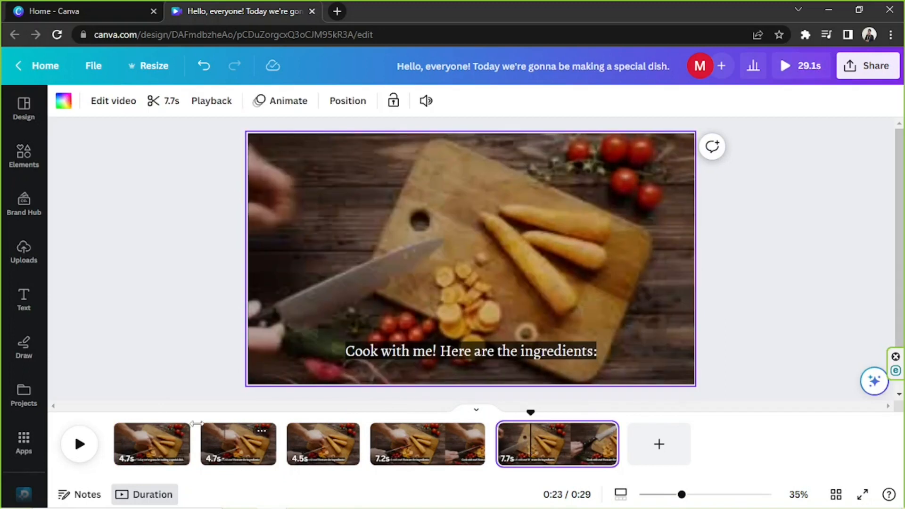
click(152, 444)
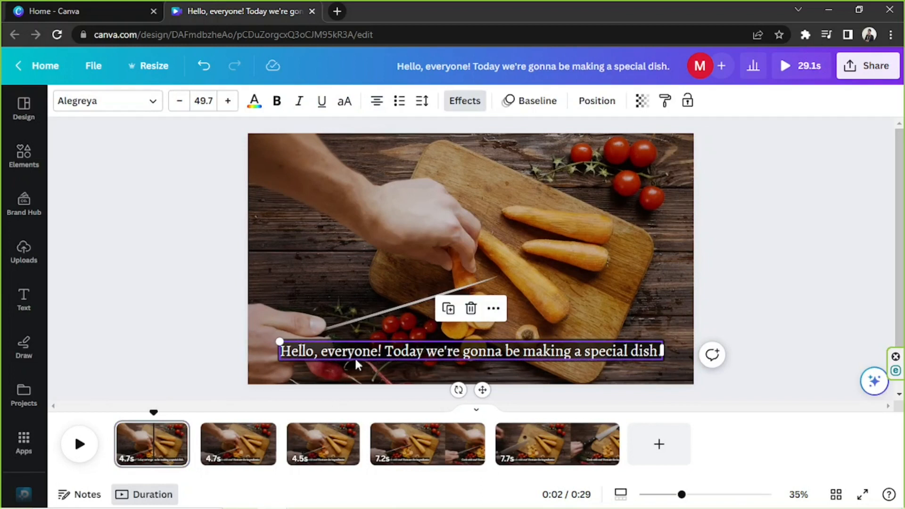
mouse_move(348, 360)
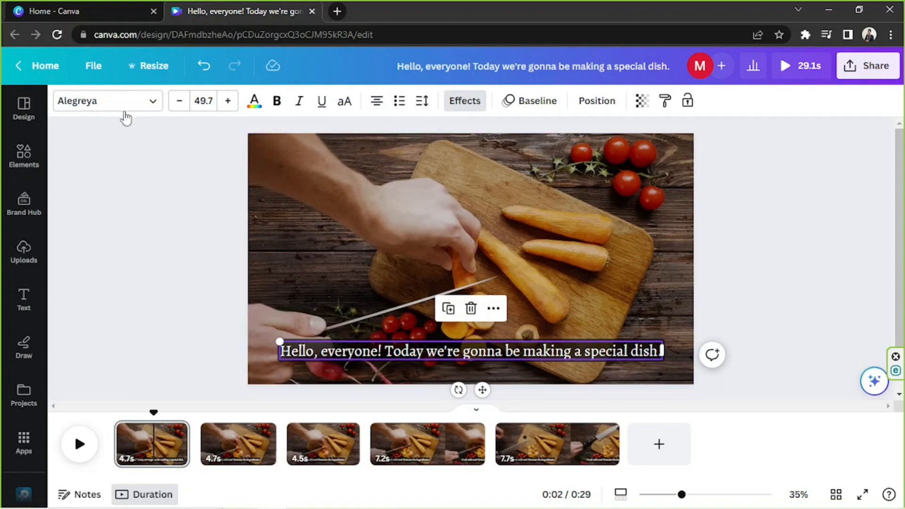
mouse_move(363, 106)
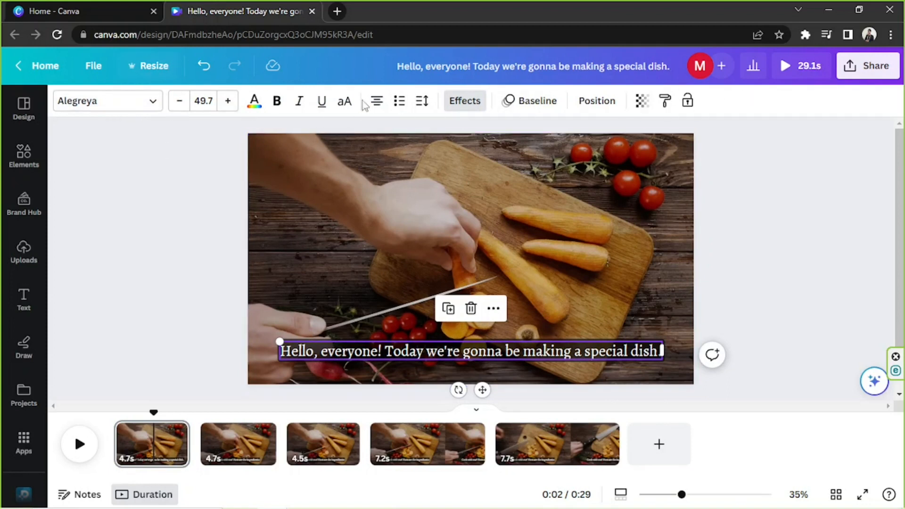
mouse_move(318, 101)
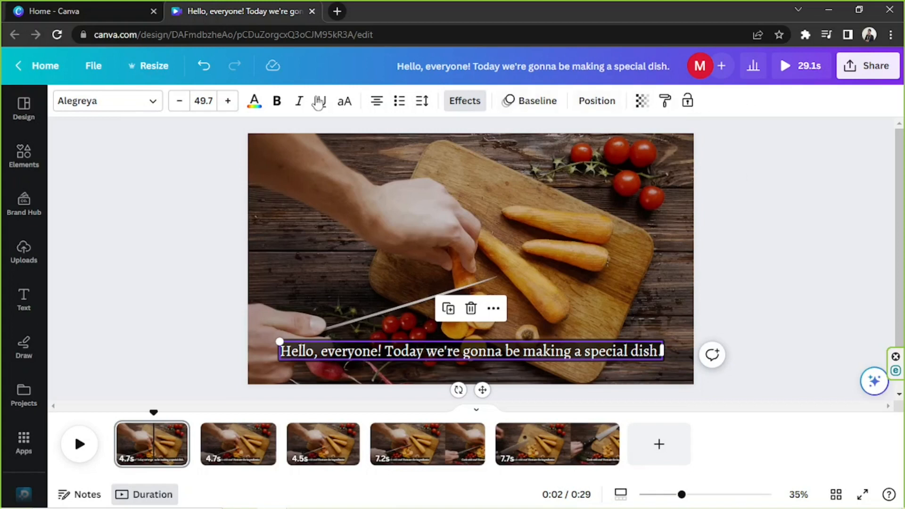
click(255, 155)
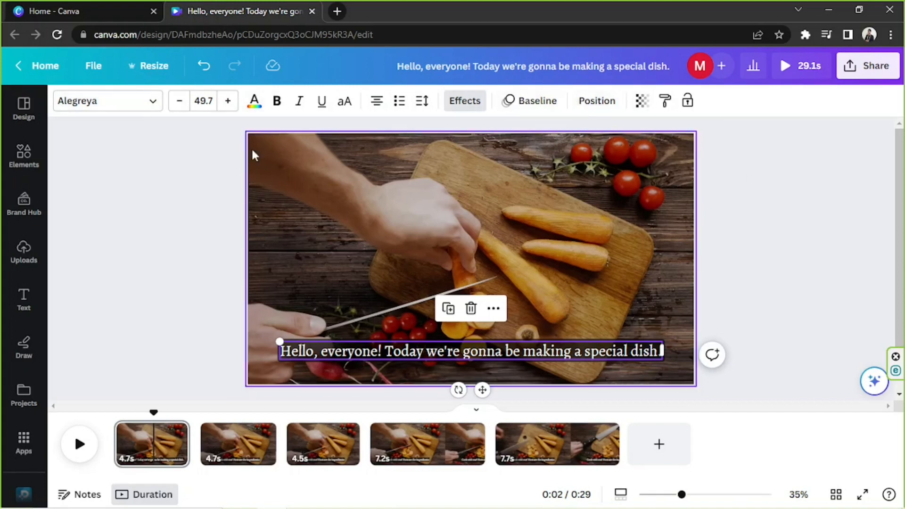
Browse the subtitle's font, colour and spacing settings, then show its text effect styles
click(107, 101)
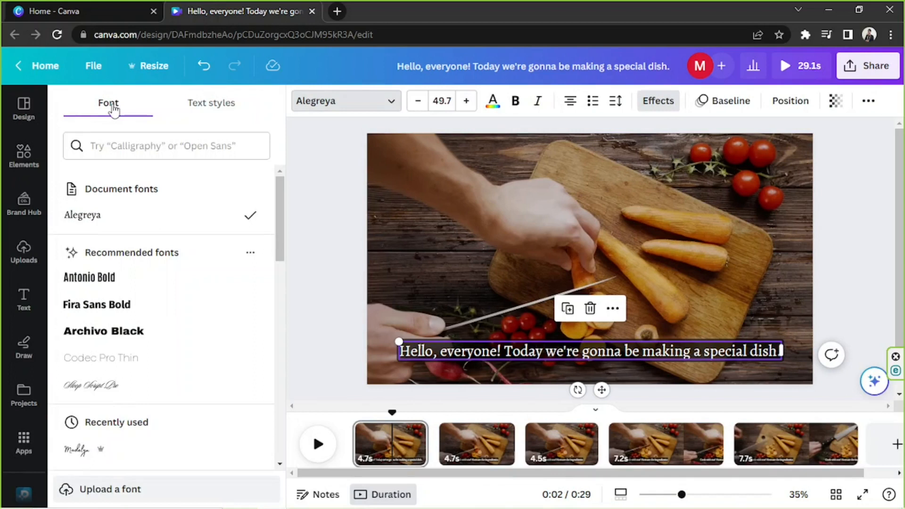
mouse_move(442, 100)
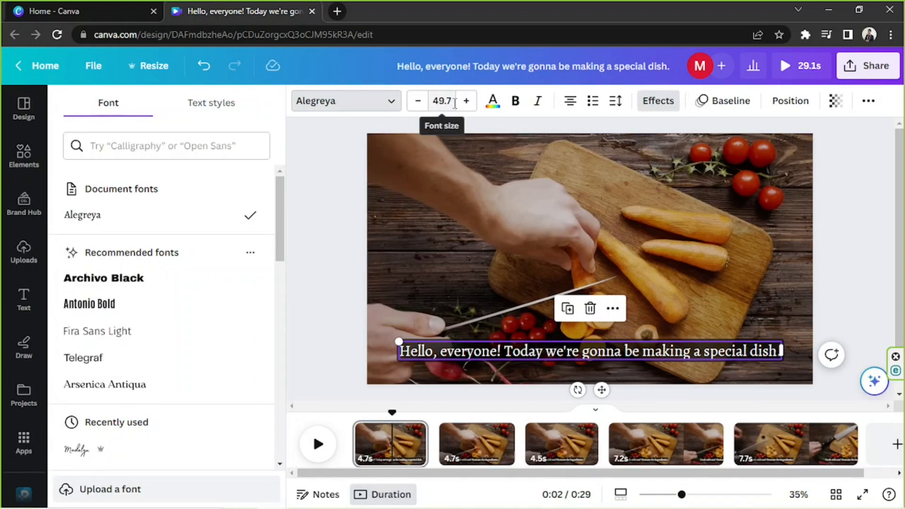
click(491, 101)
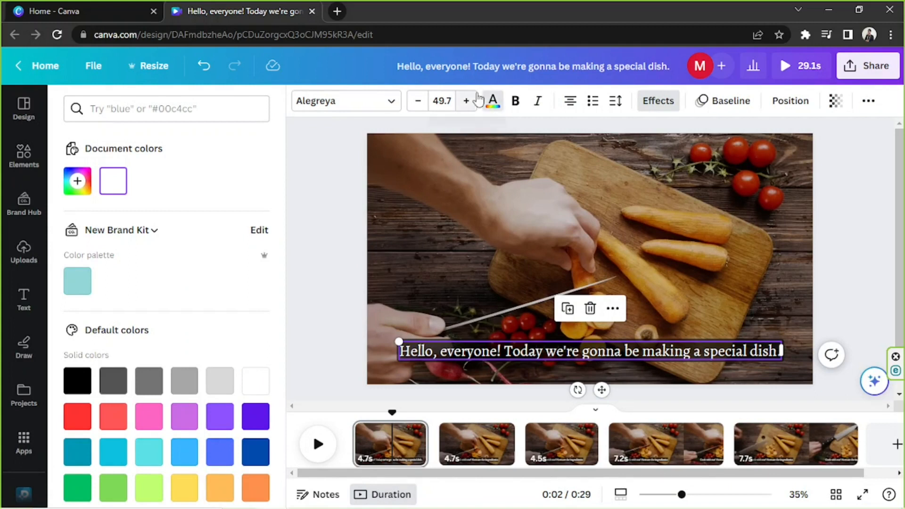
mouse_move(515, 101)
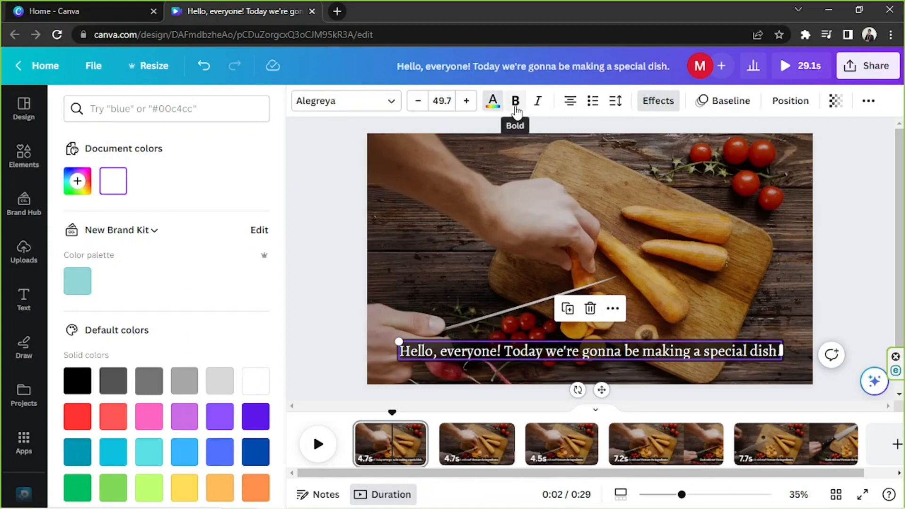
mouse_move(546, 101)
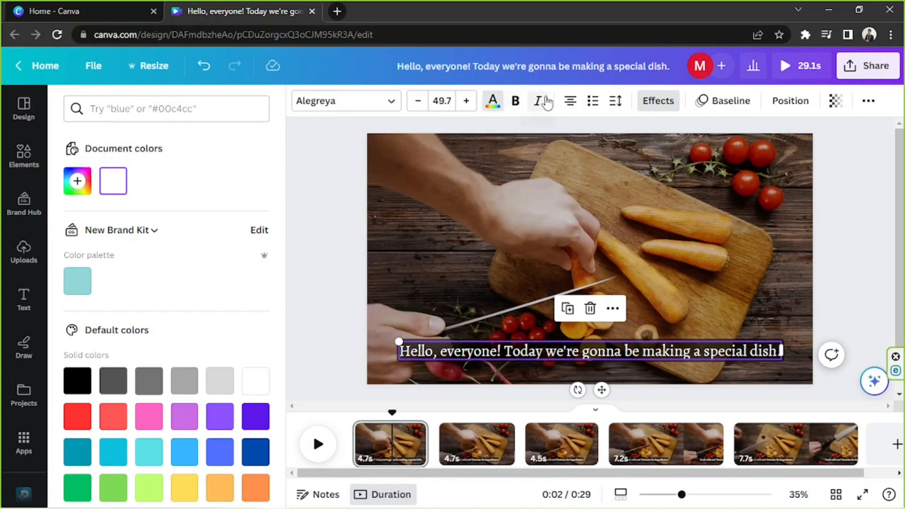
mouse_move(537, 100)
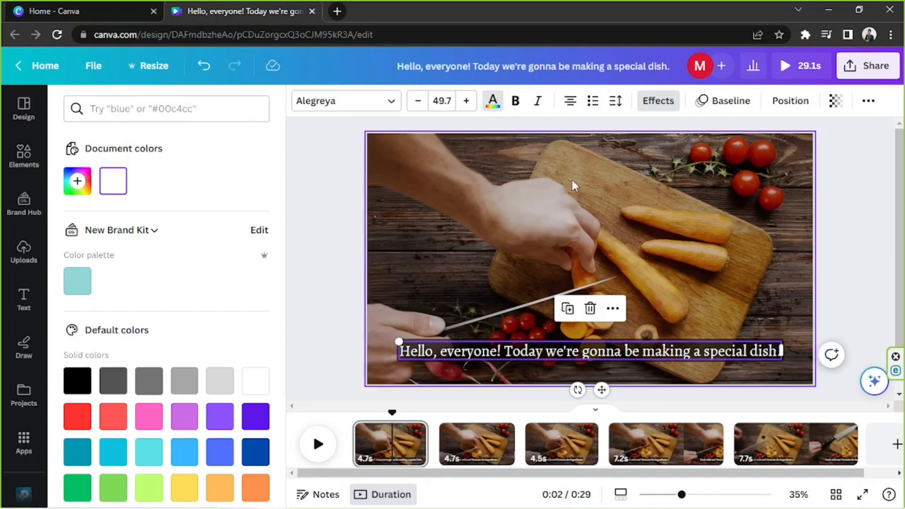
mouse_move(569, 100)
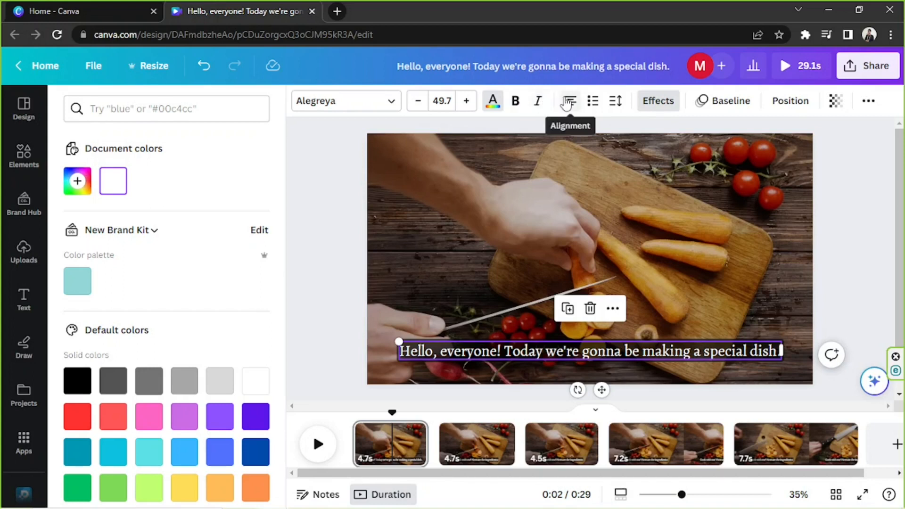
mouse_move(583, 100)
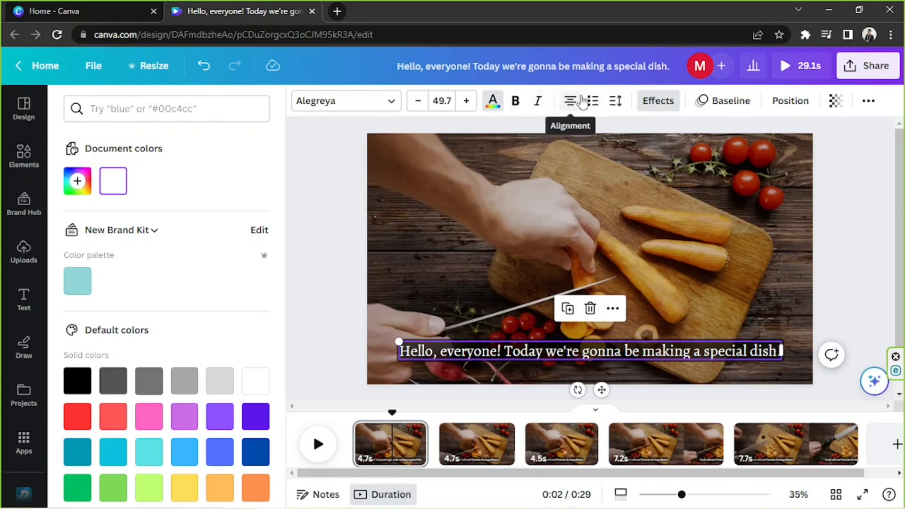
mouse_move(592, 101)
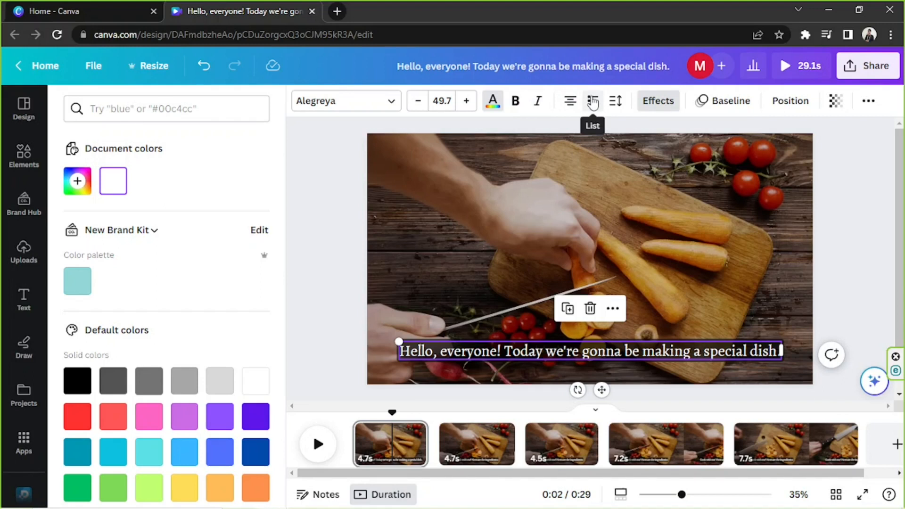
click(614, 101)
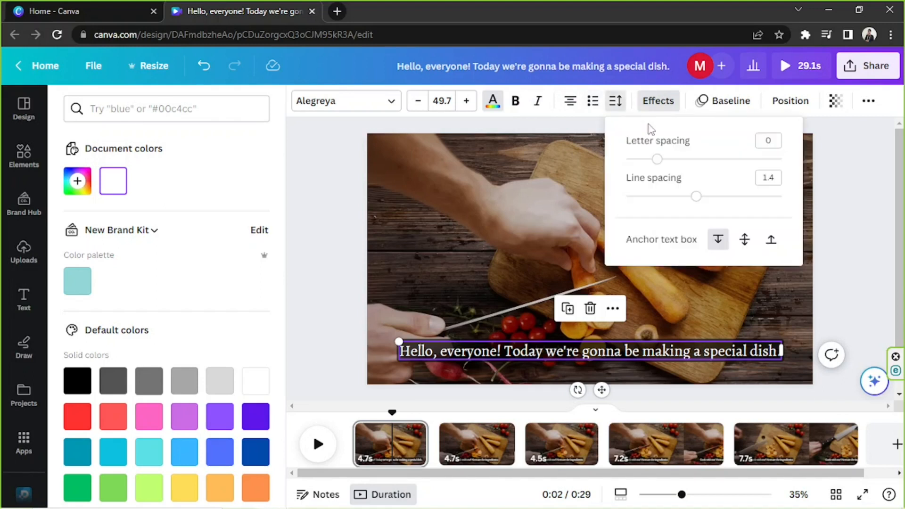
mouse_move(694, 194)
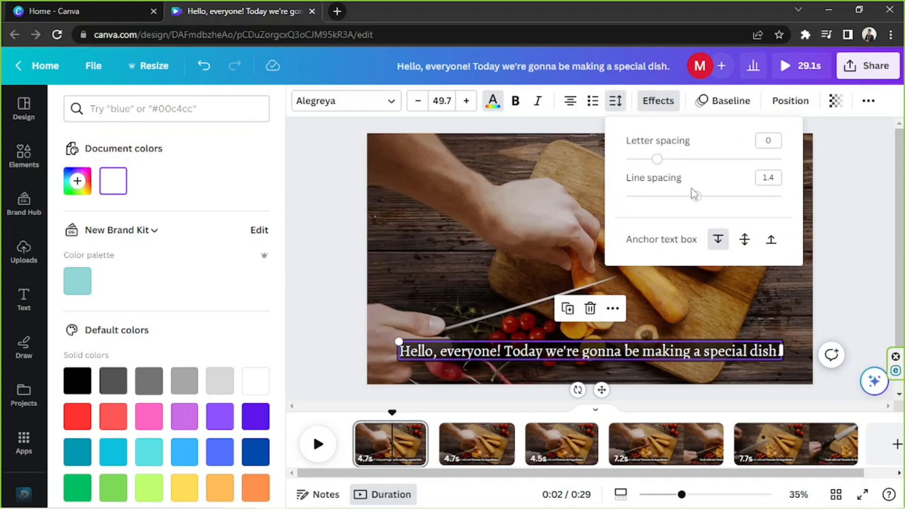
click(657, 101)
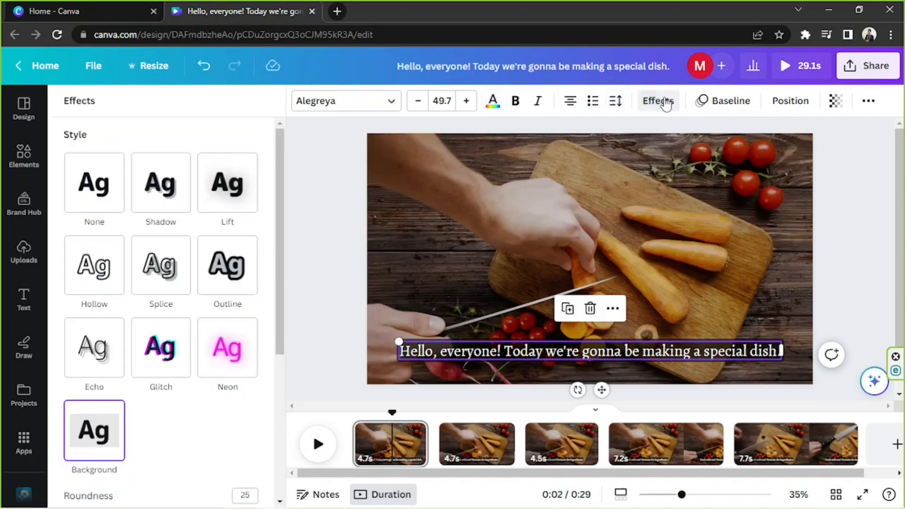
mouse_move(728, 100)
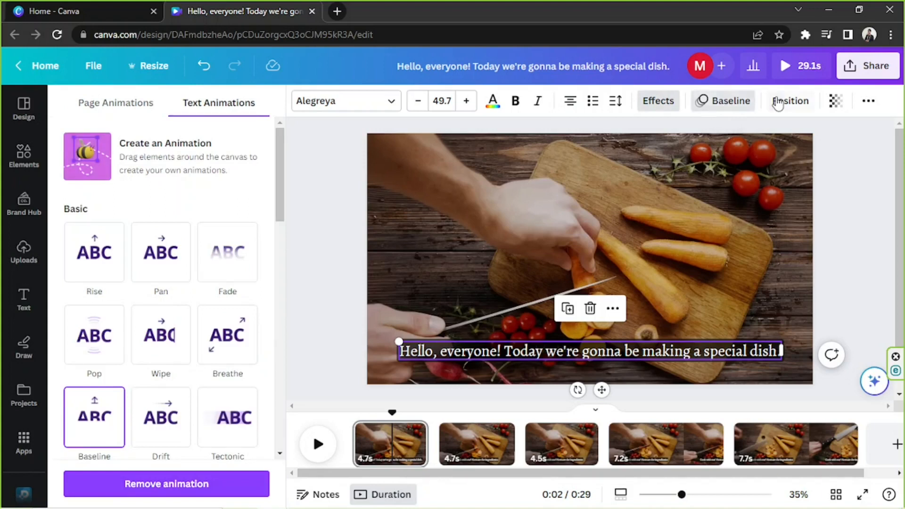
View the subtitle's position (1645.3 px wide at X 137.4, Y 895.2) and extra formatting options
click(790, 101)
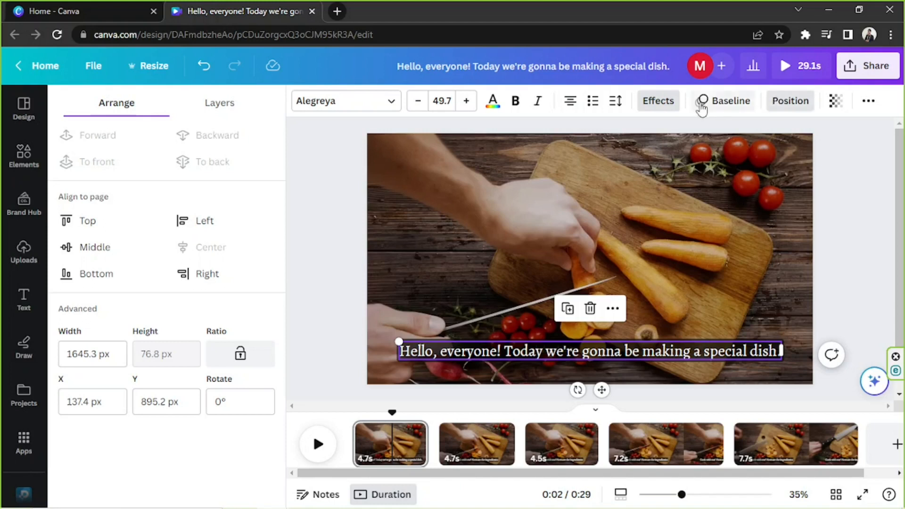
click(836, 100)
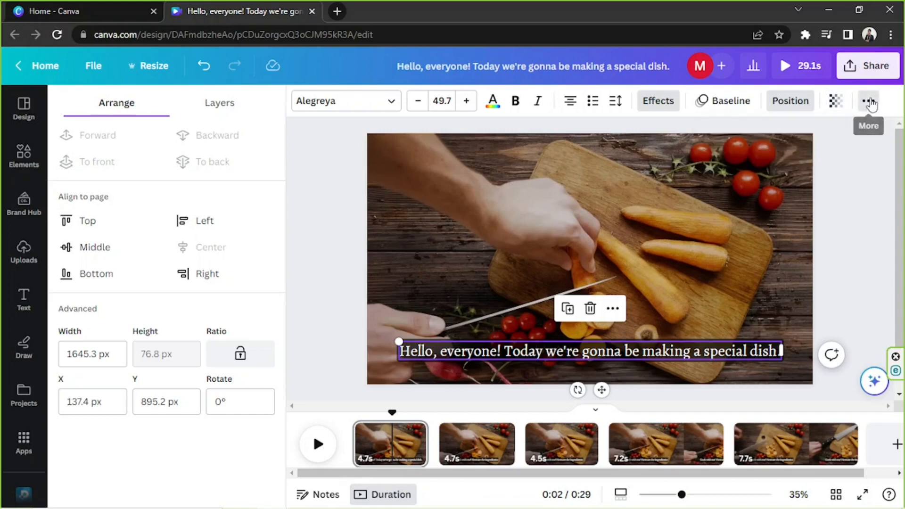
click(868, 100)
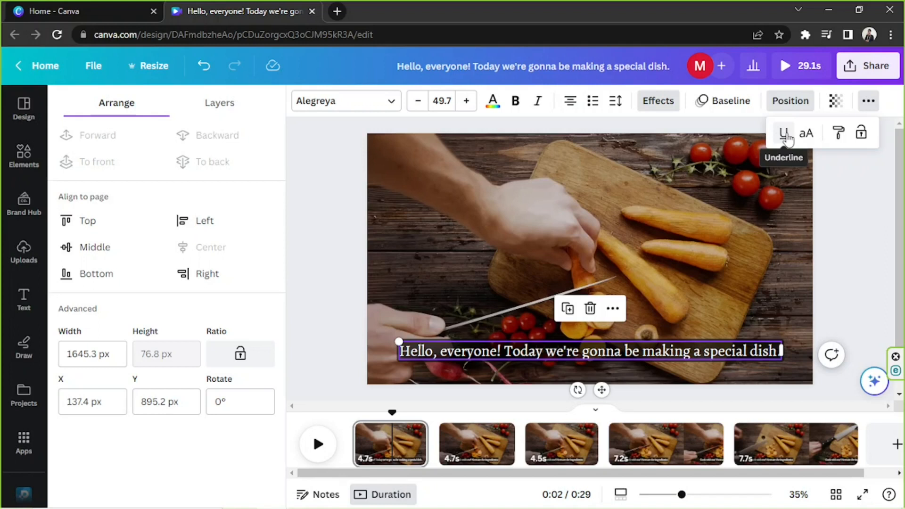
mouse_move(805, 133)
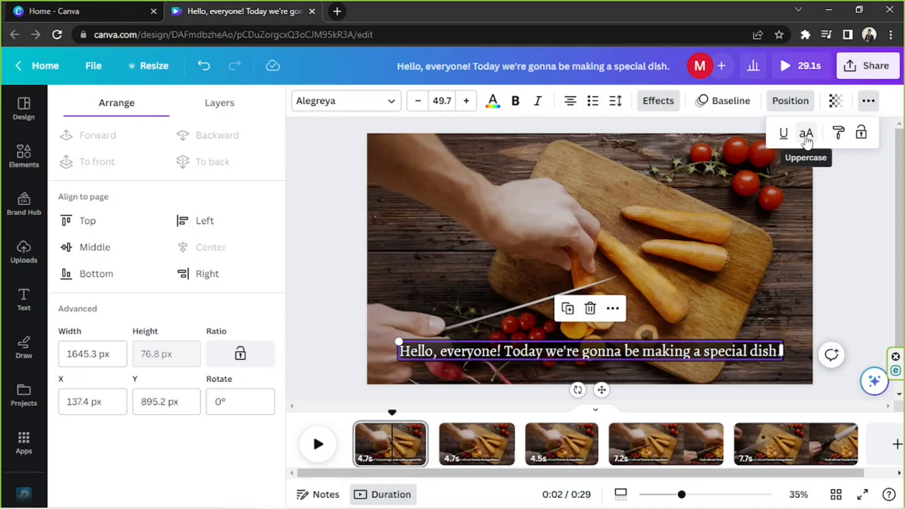
mouse_move(838, 133)
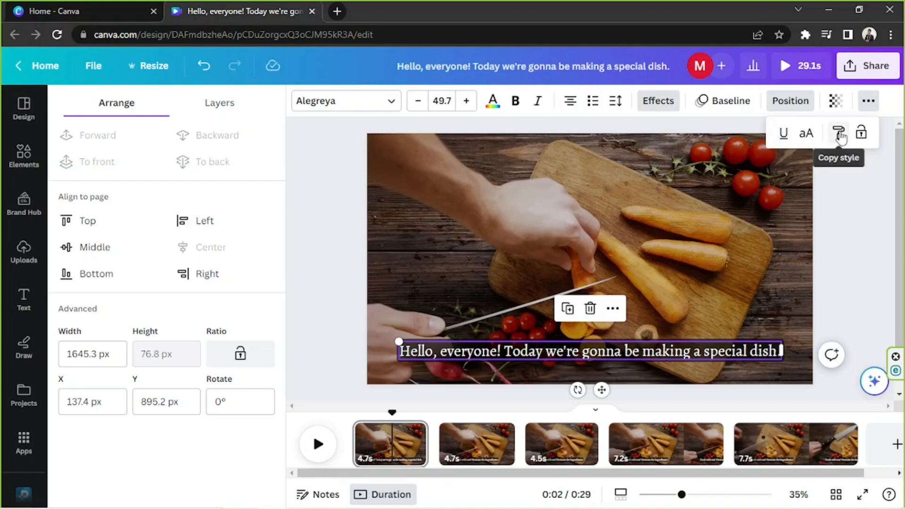
mouse_move(861, 133)
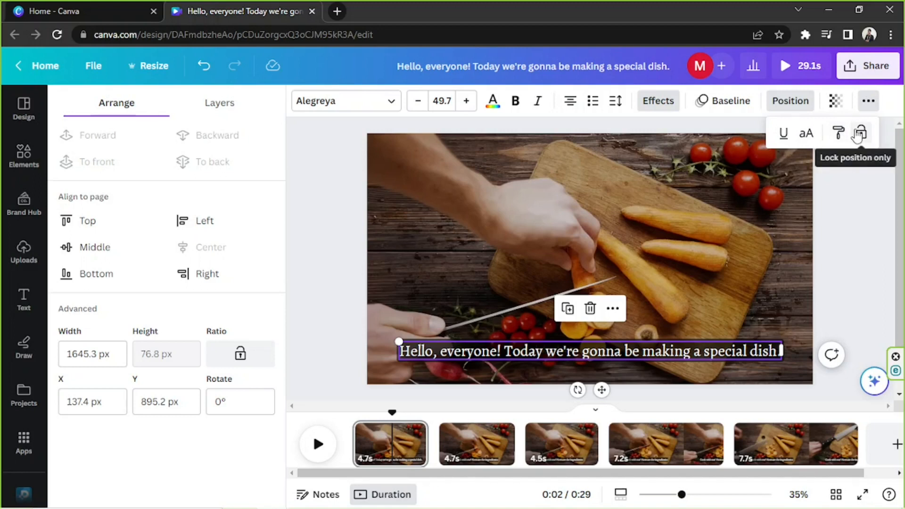
mouse_move(833, 206)
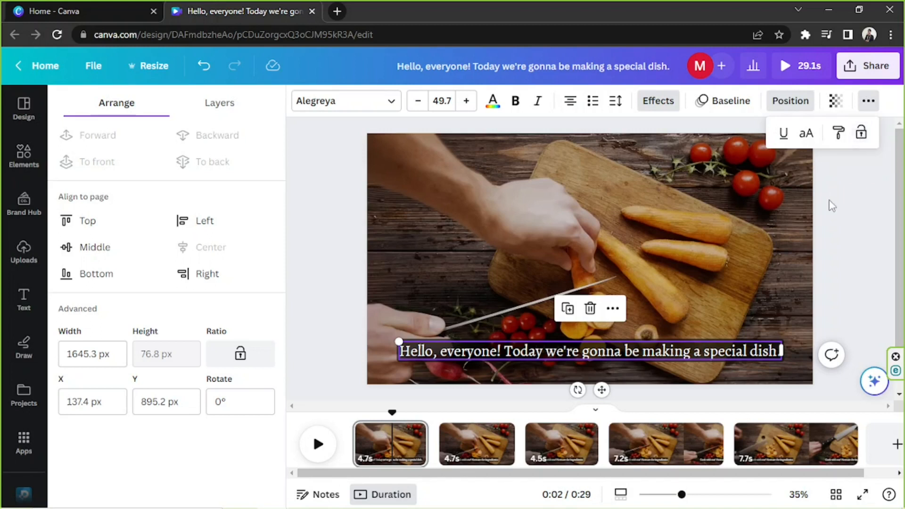
Deselect the subtitle and download all five pages as a 1080p MP4 video
click(131, 225)
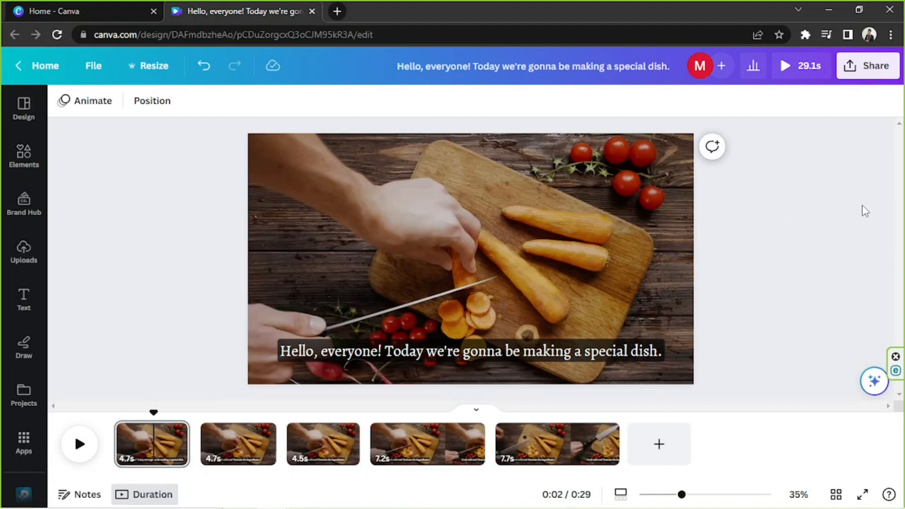
mouse_move(873, 66)
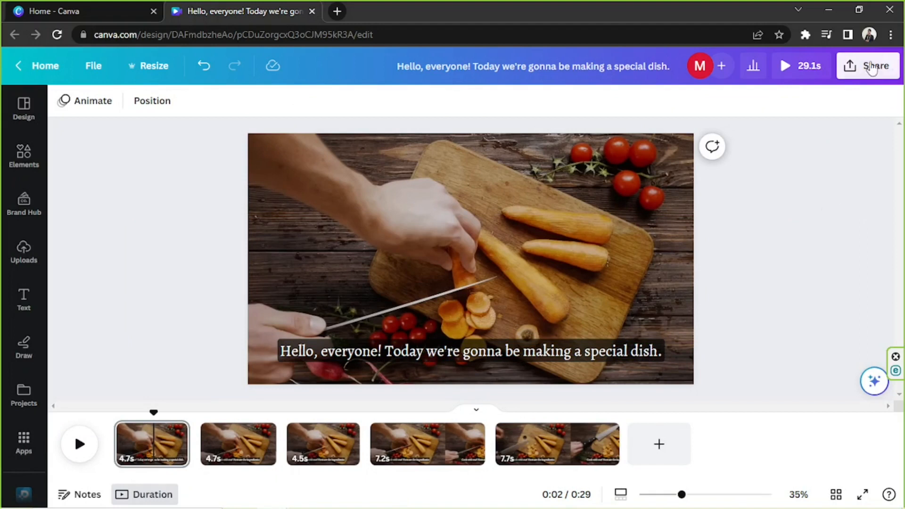
click(868, 65)
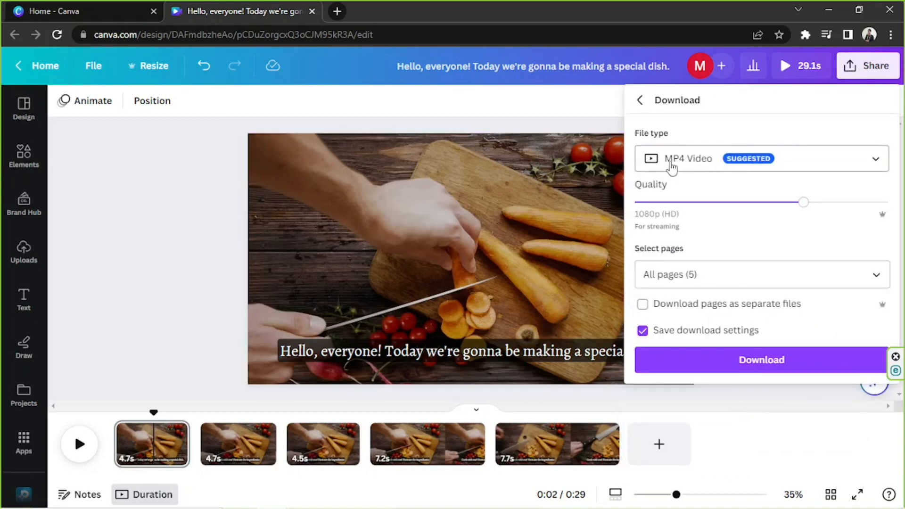
mouse_move(686, 168)
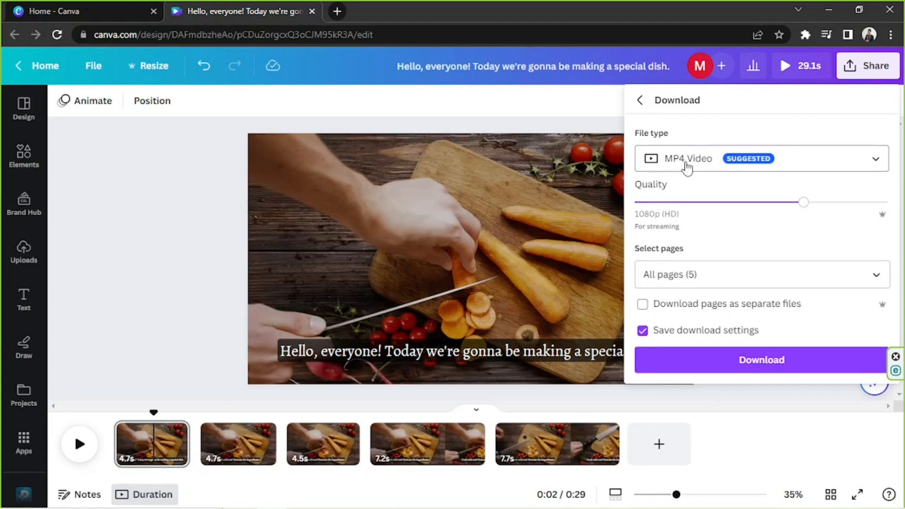
mouse_move(790, 191)
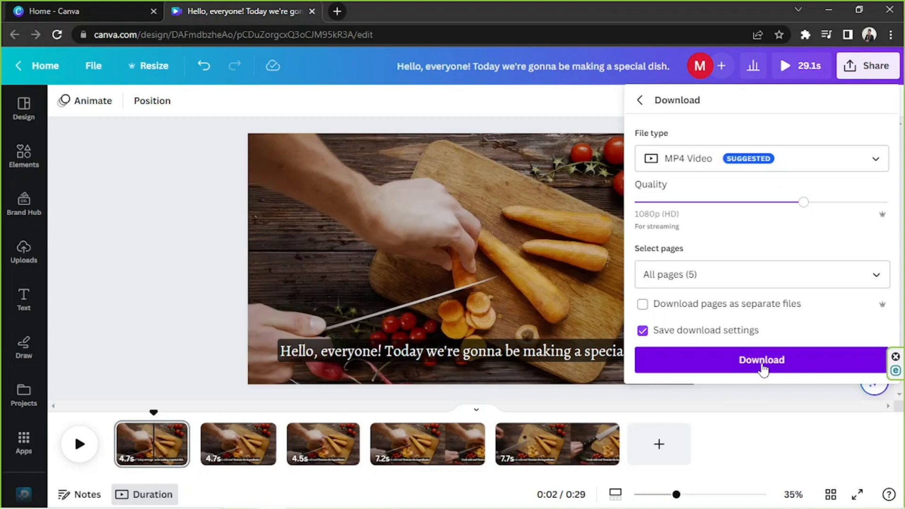
click(760, 360)
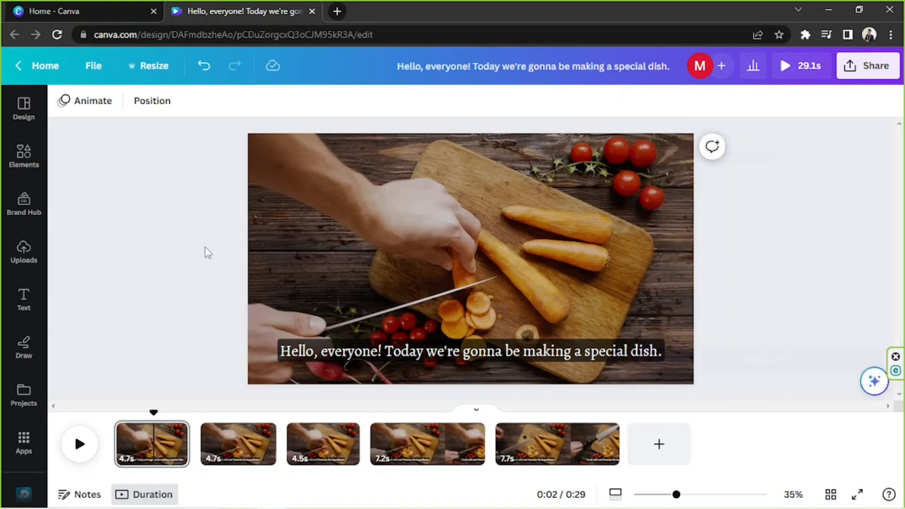
mouse_move(738, 263)
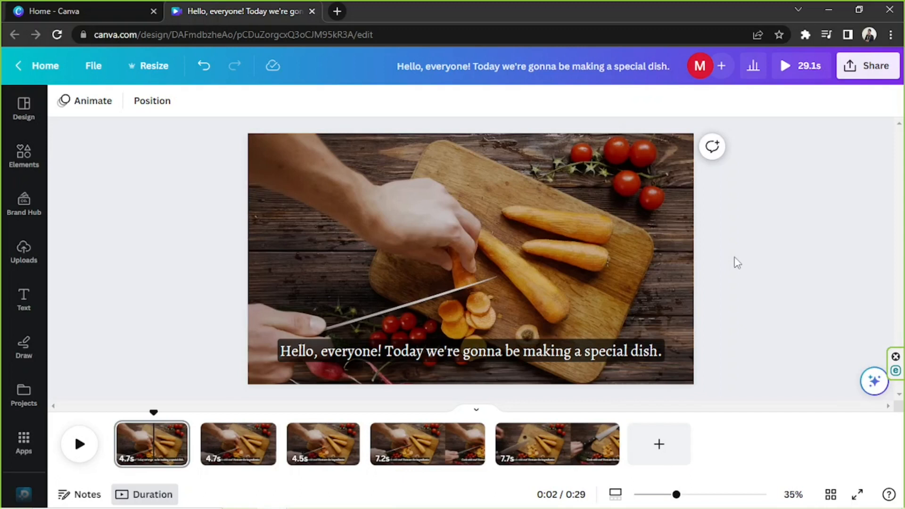